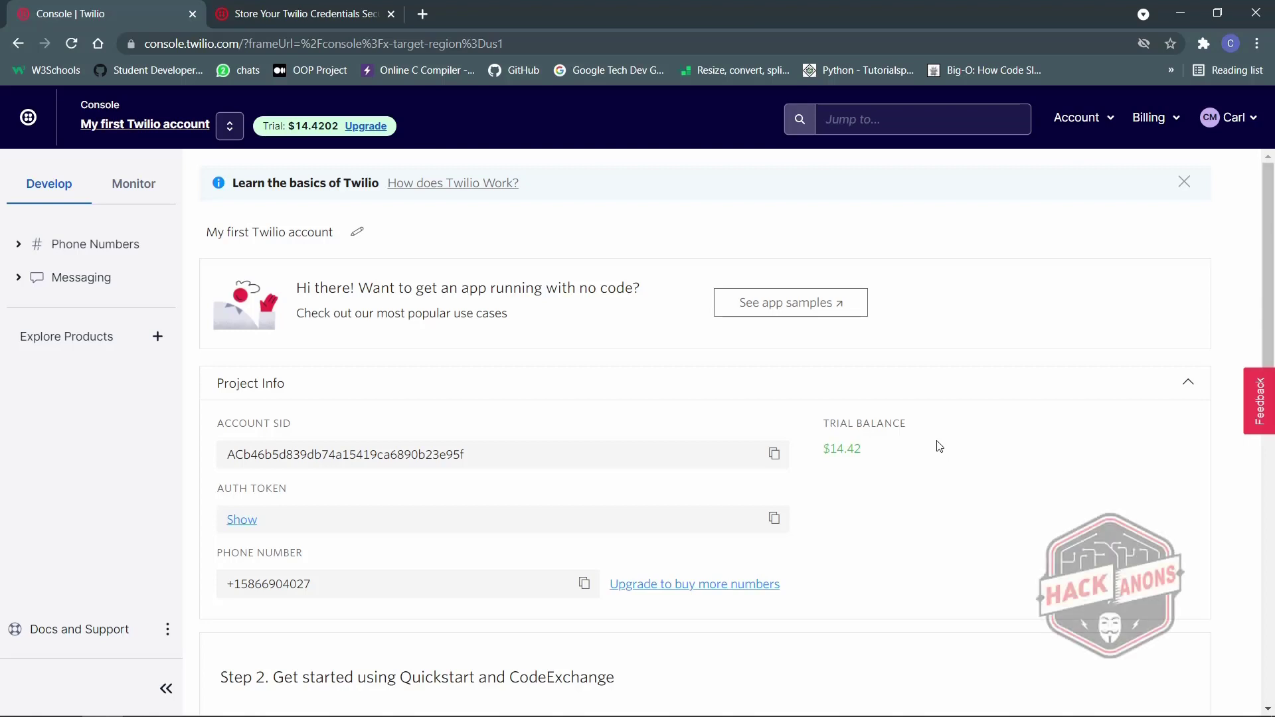
{"action": "mouse_move", "coordinate": [1126, 369]}
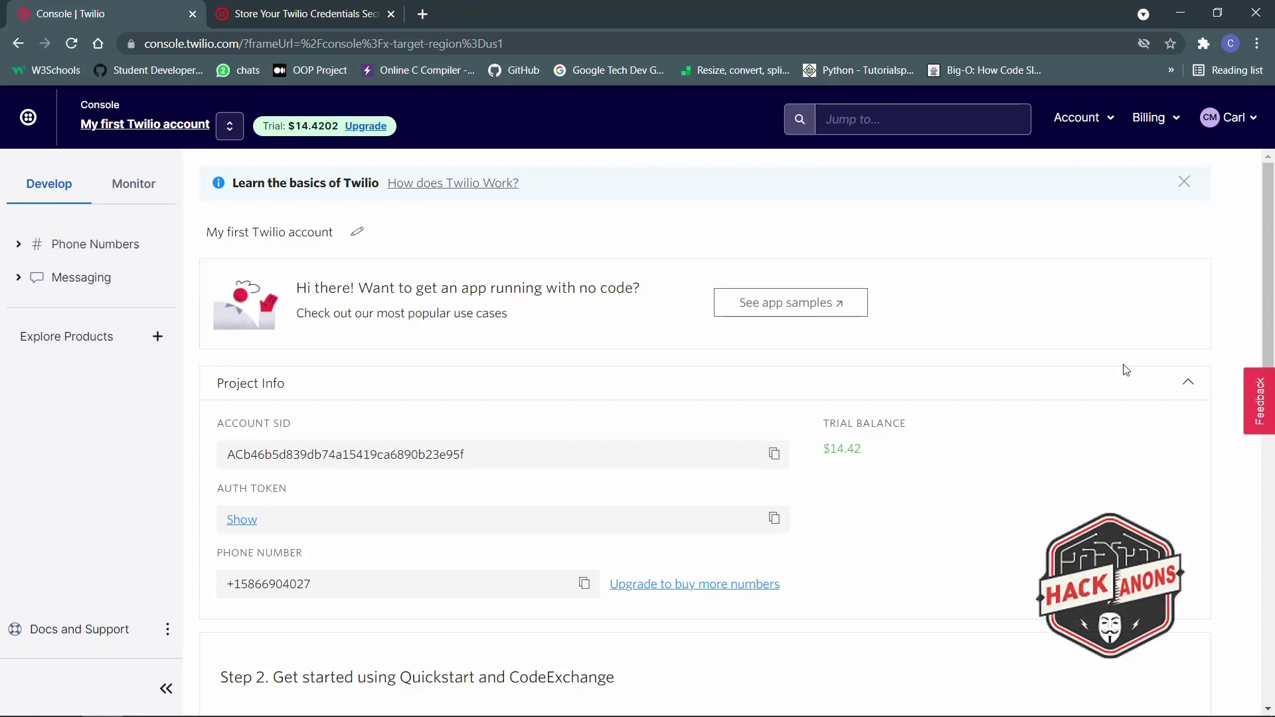
{"action": "mouse_move", "coordinate": [1094, 381]}
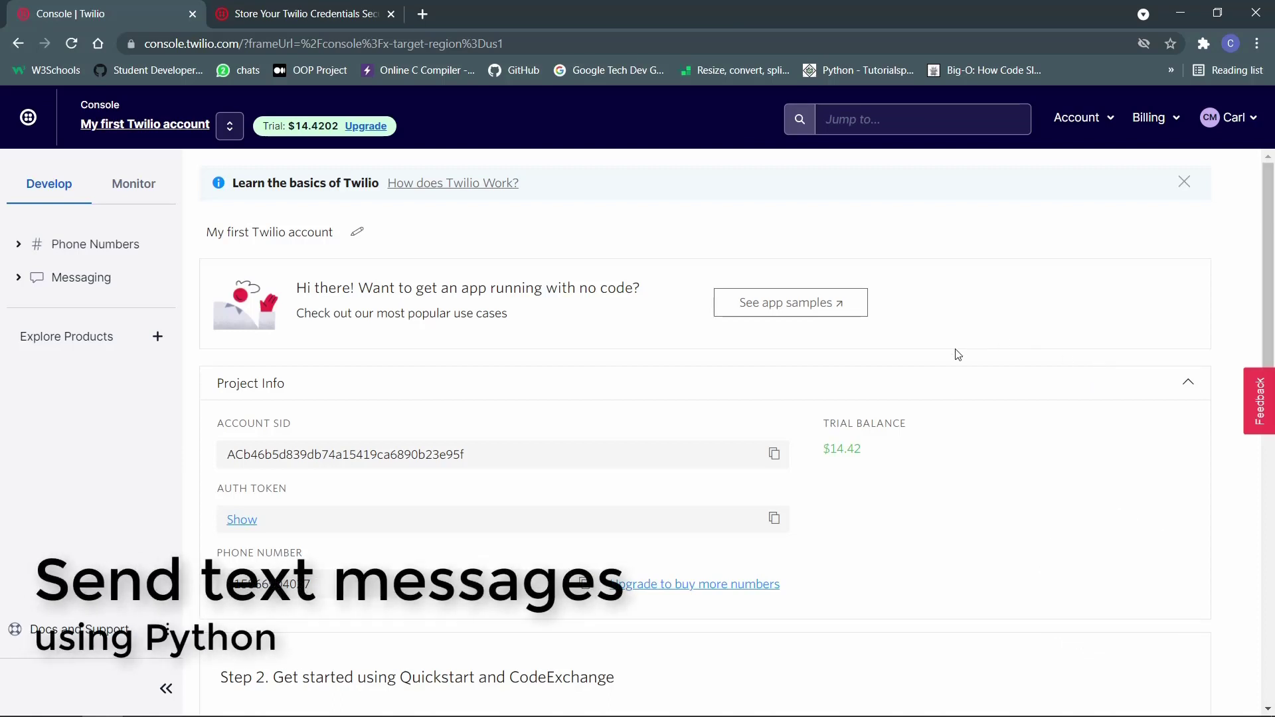
Check the 'from twilio.rest import Client' line in myprogram.py, then bring up Command Prompt.
{"action": "scroll", "scroll_direction": "down", "scroll_amount": 3}
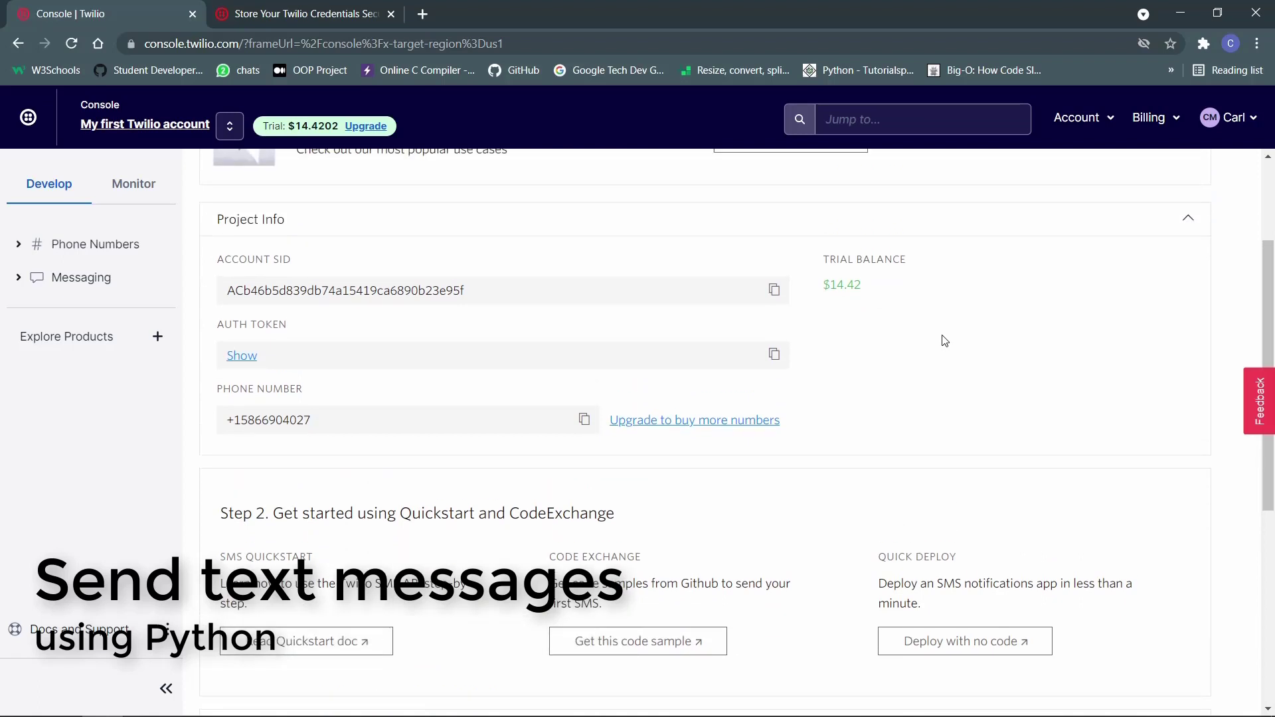
{"action": "scroll", "scroll_direction": "up", "scroll_amount": 3}
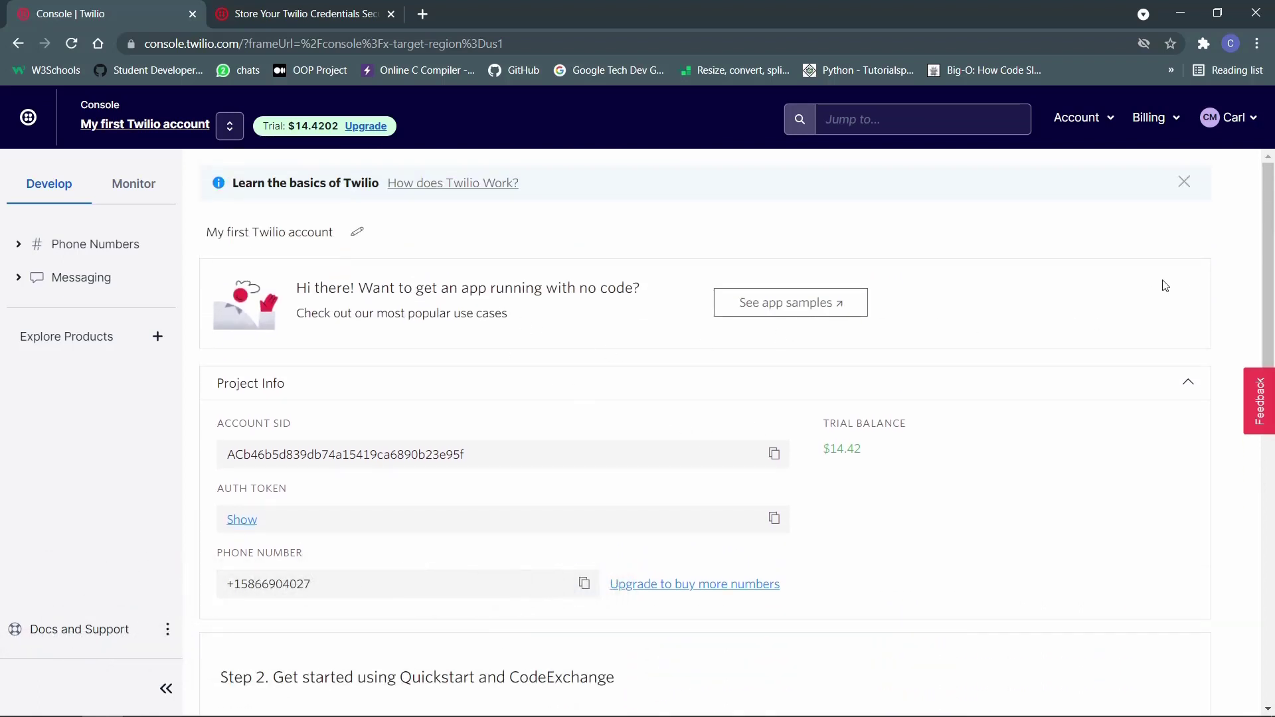
{"action": "left_click", "coordinate": [1184, 181]}
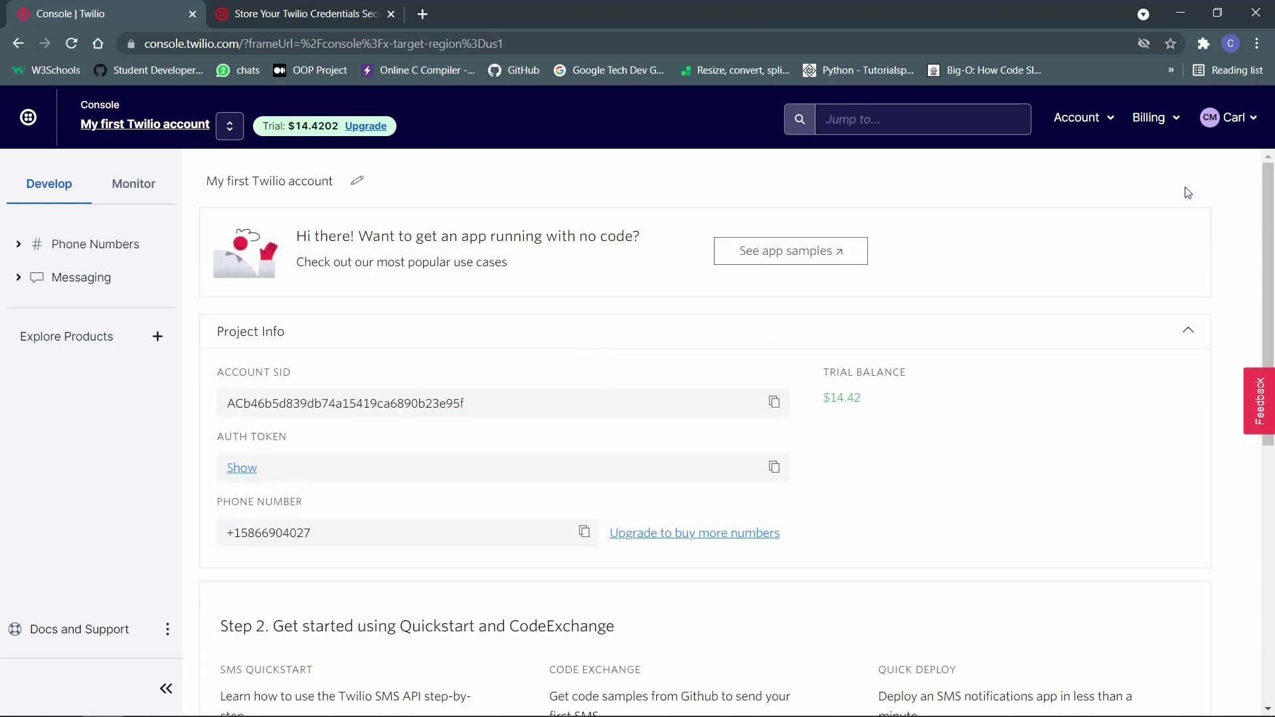
{"action": "mouse_move", "coordinate": [274, 225]}
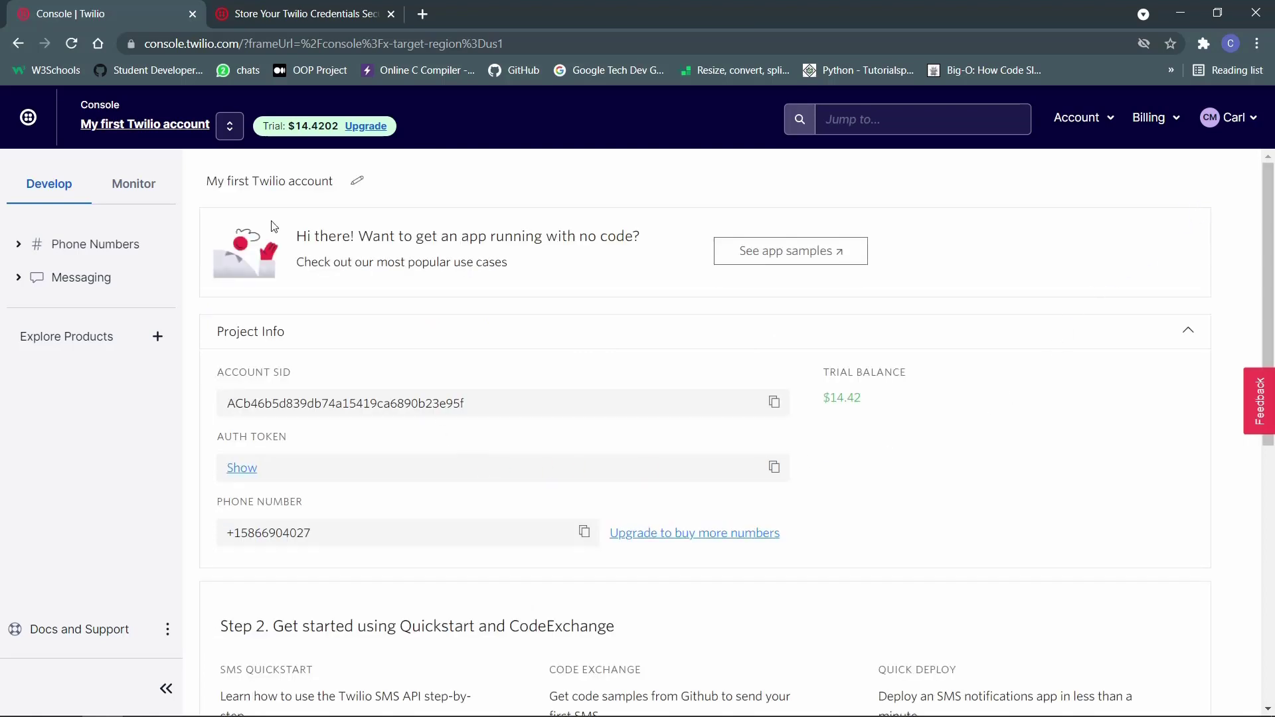
{"action": "mouse_move", "coordinate": [439, 388]}
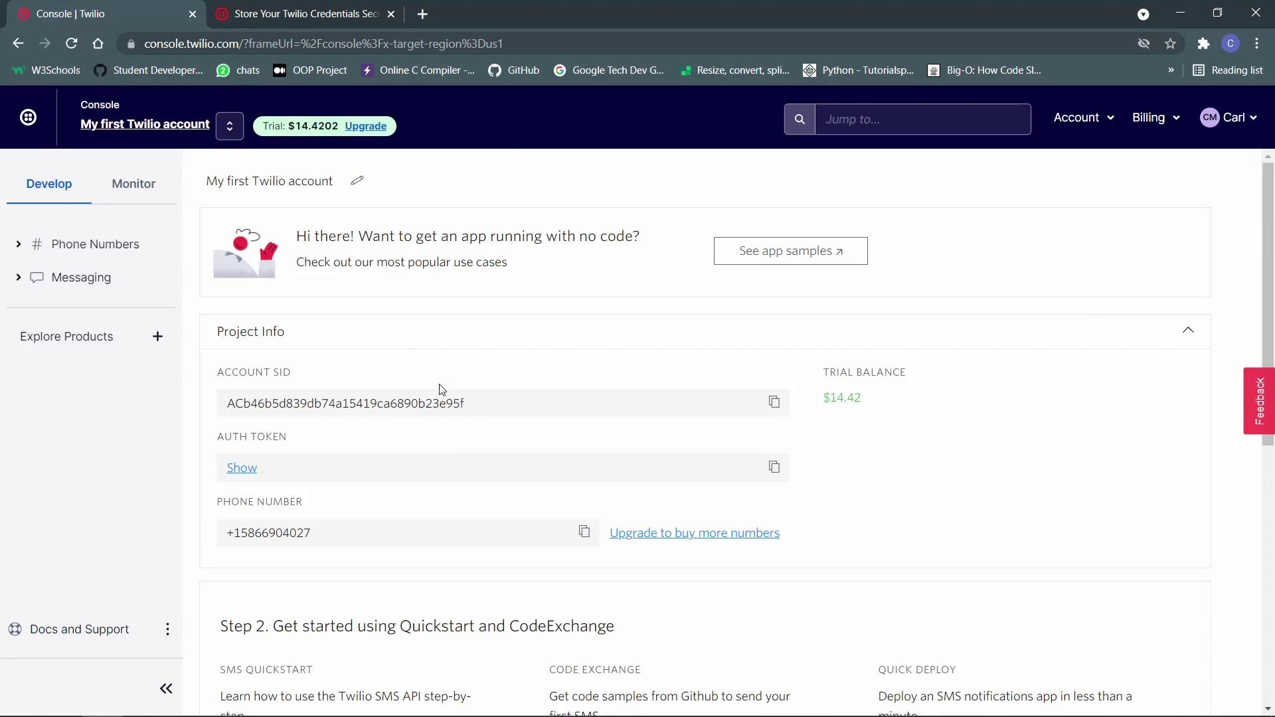
{"action": "mouse_move", "coordinate": [499, 333]}
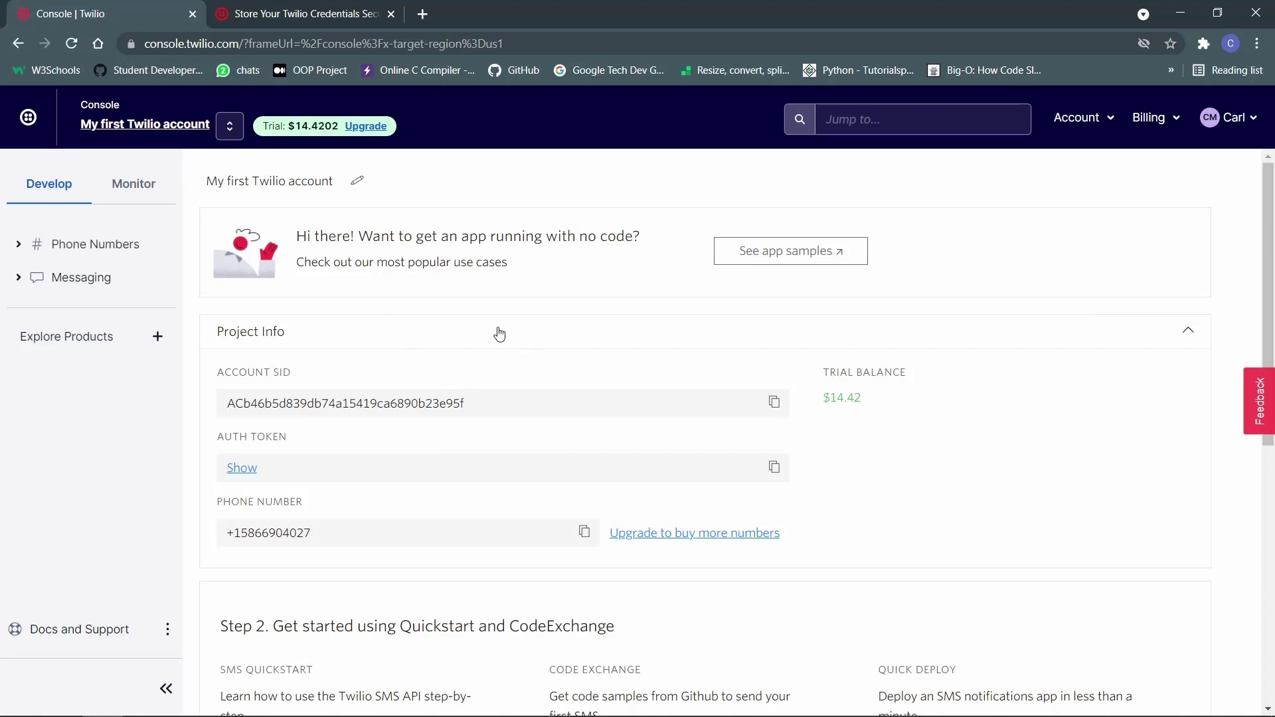
{"action": "mouse_move", "coordinate": [543, 243]}
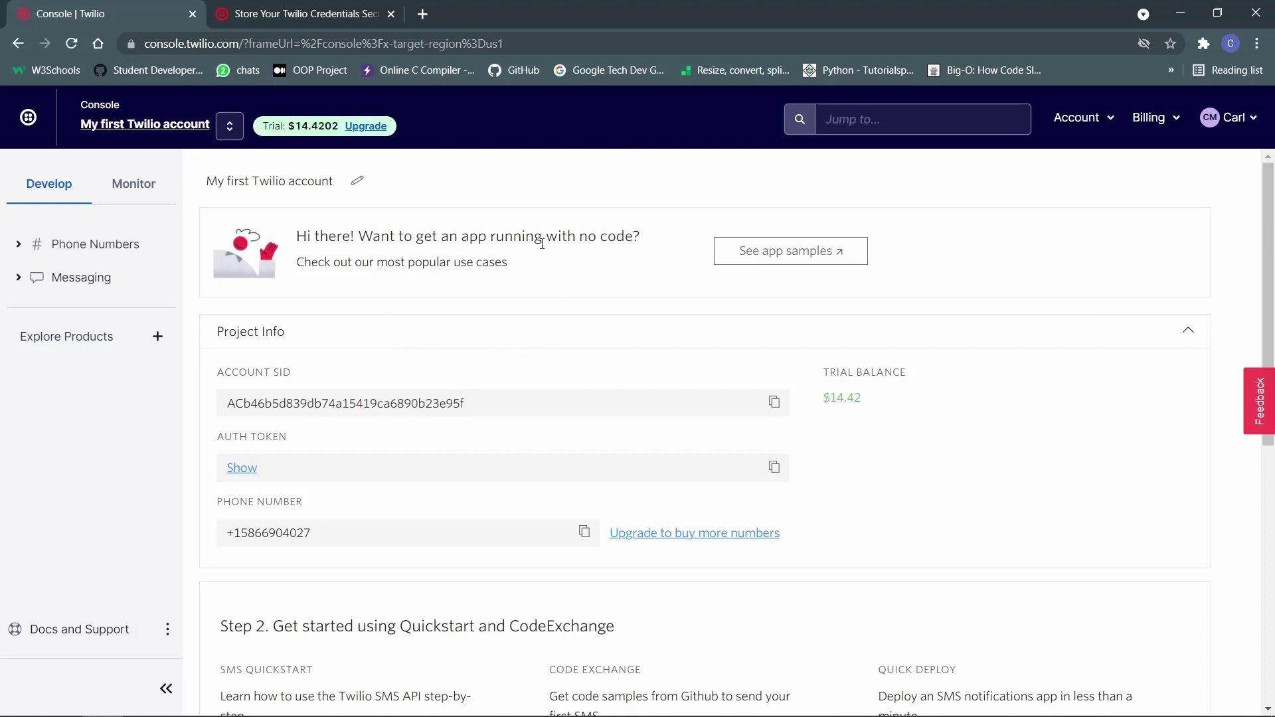
{"action": "mouse_move", "coordinate": [1250, 123]}
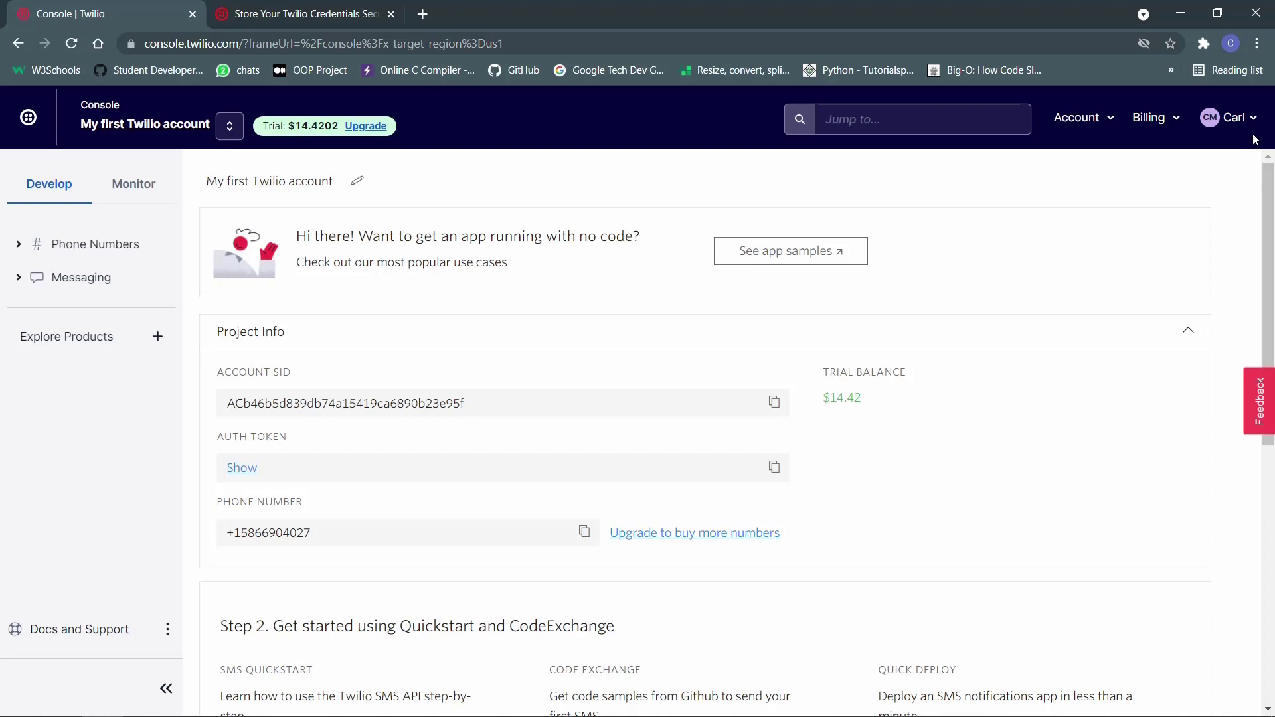
{"action": "mouse_move", "coordinate": [1185, 110]}
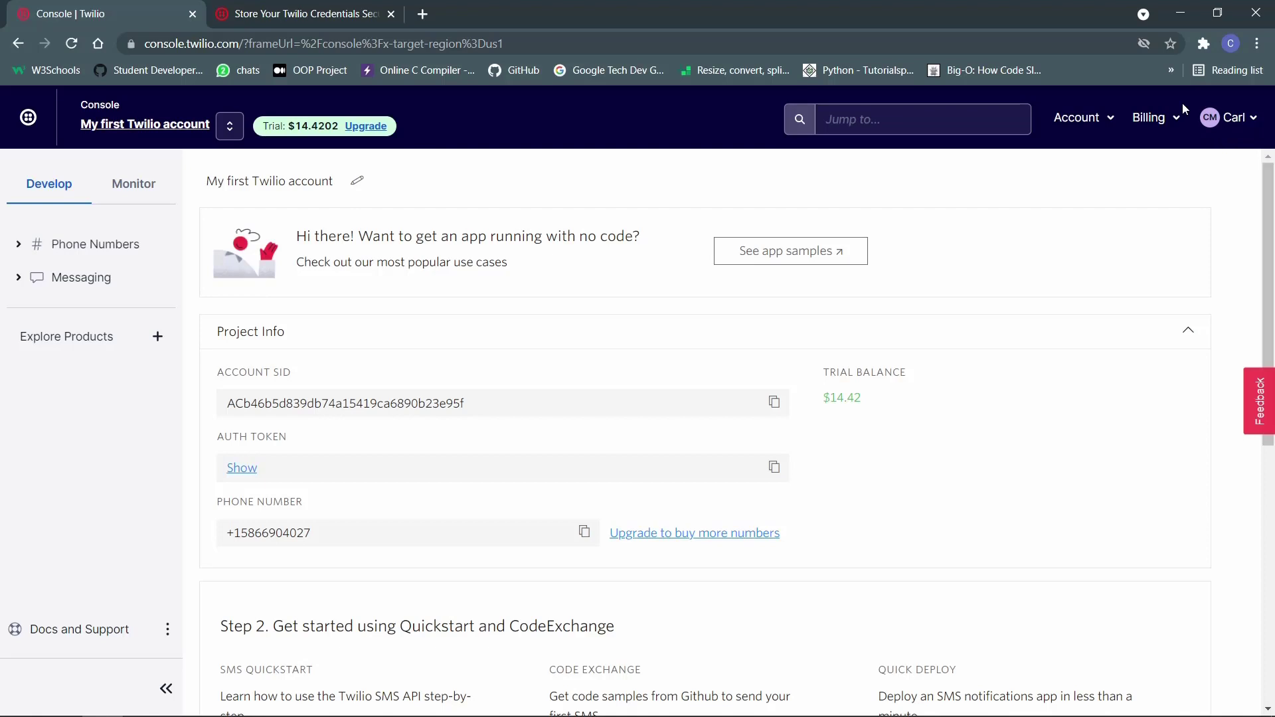
{"action": "mouse_move", "coordinate": [1264, 122]}
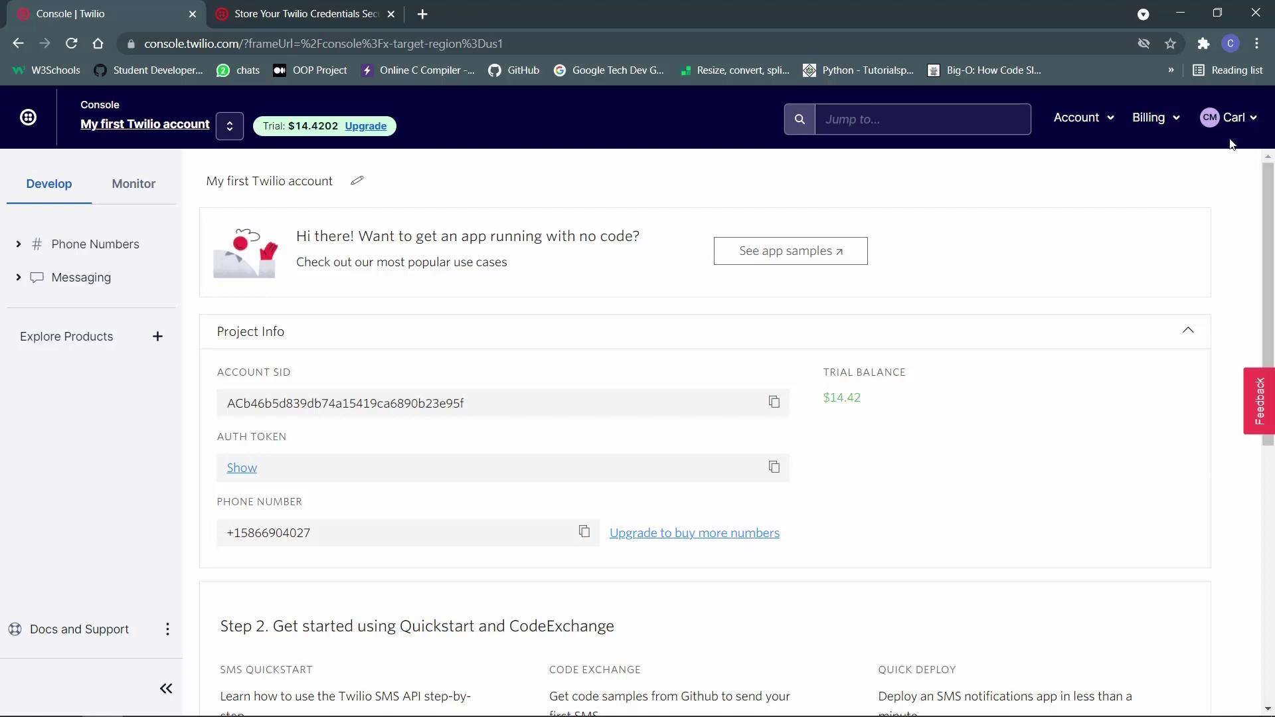
{"action": "mouse_move", "coordinate": [1234, 134]}
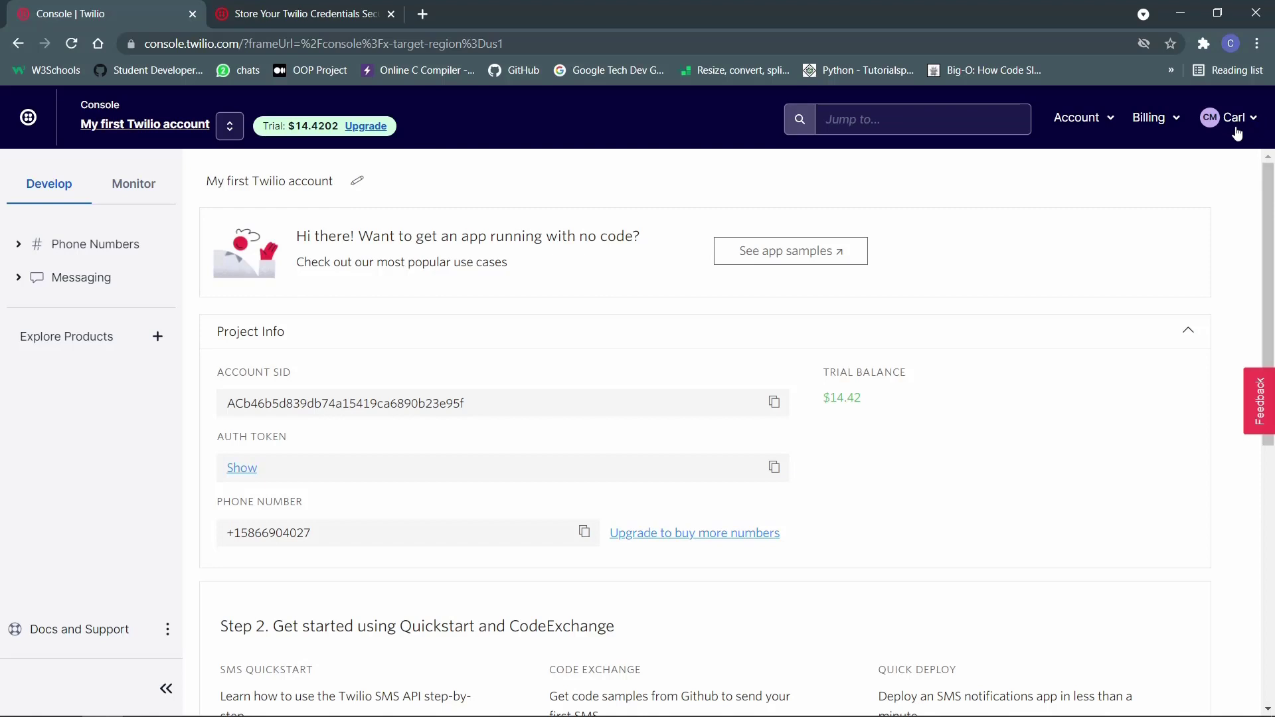
{"action": "mouse_move", "coordinate": [1235, 134]}
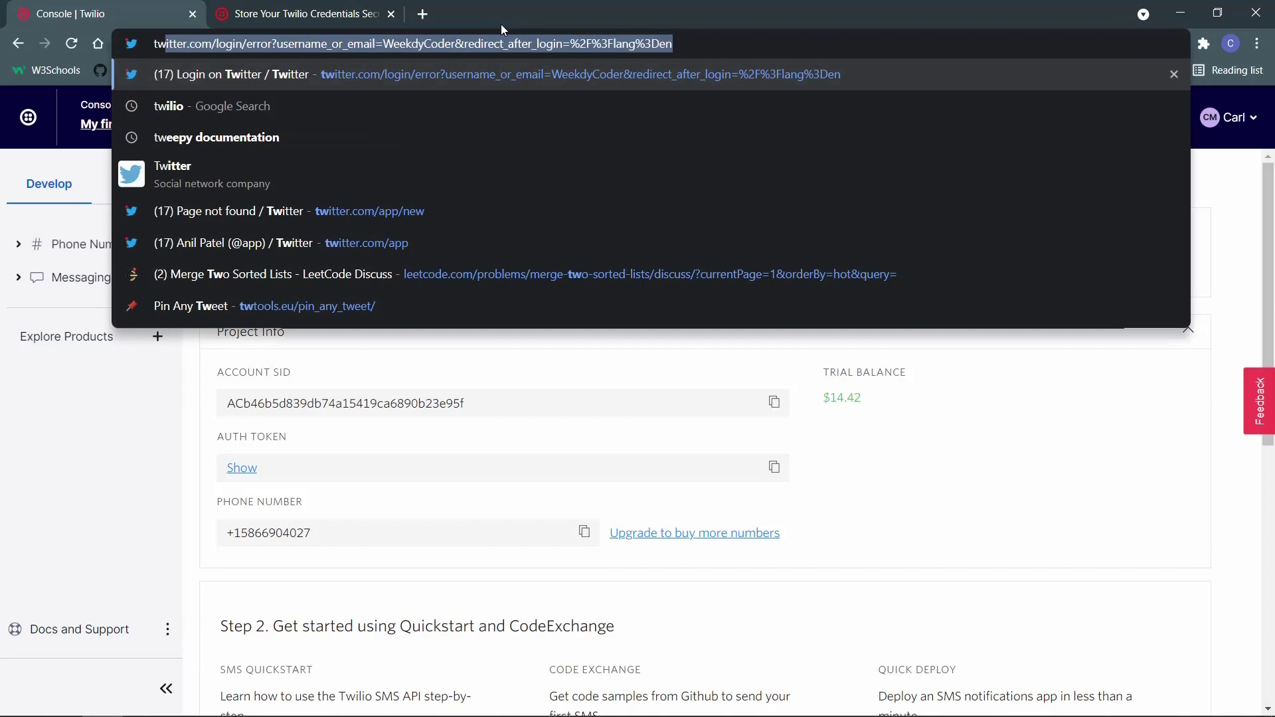
{"action": "left_click", "coordinate": [210, 105]}
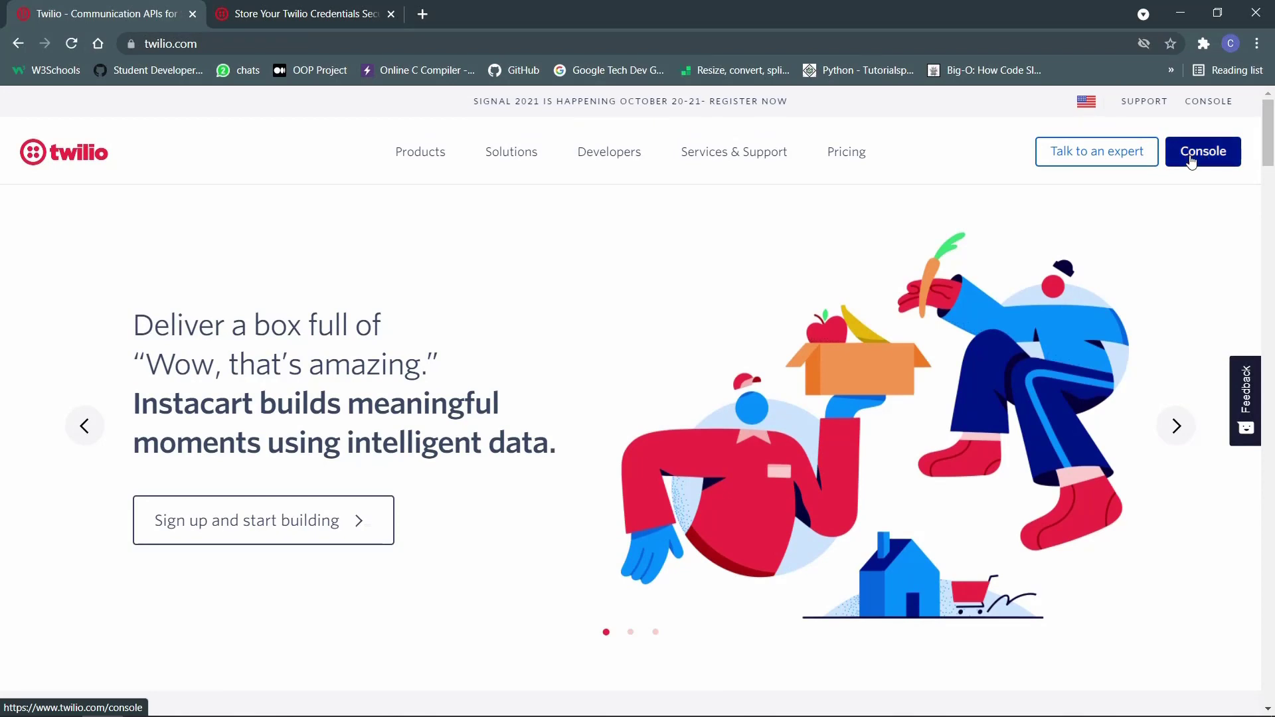
{"action": "left_click", "coordinate": [1201, 151]}
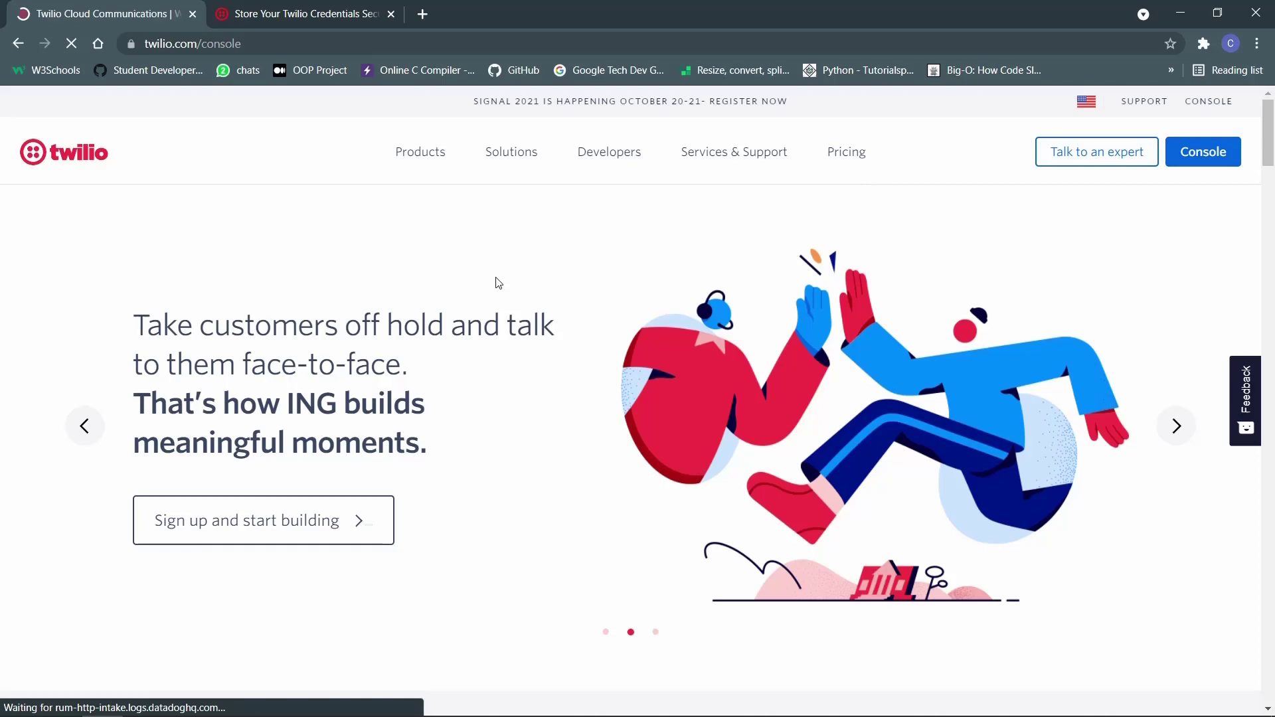
{"action": "left_click", "coordinate": [1203, 152]}
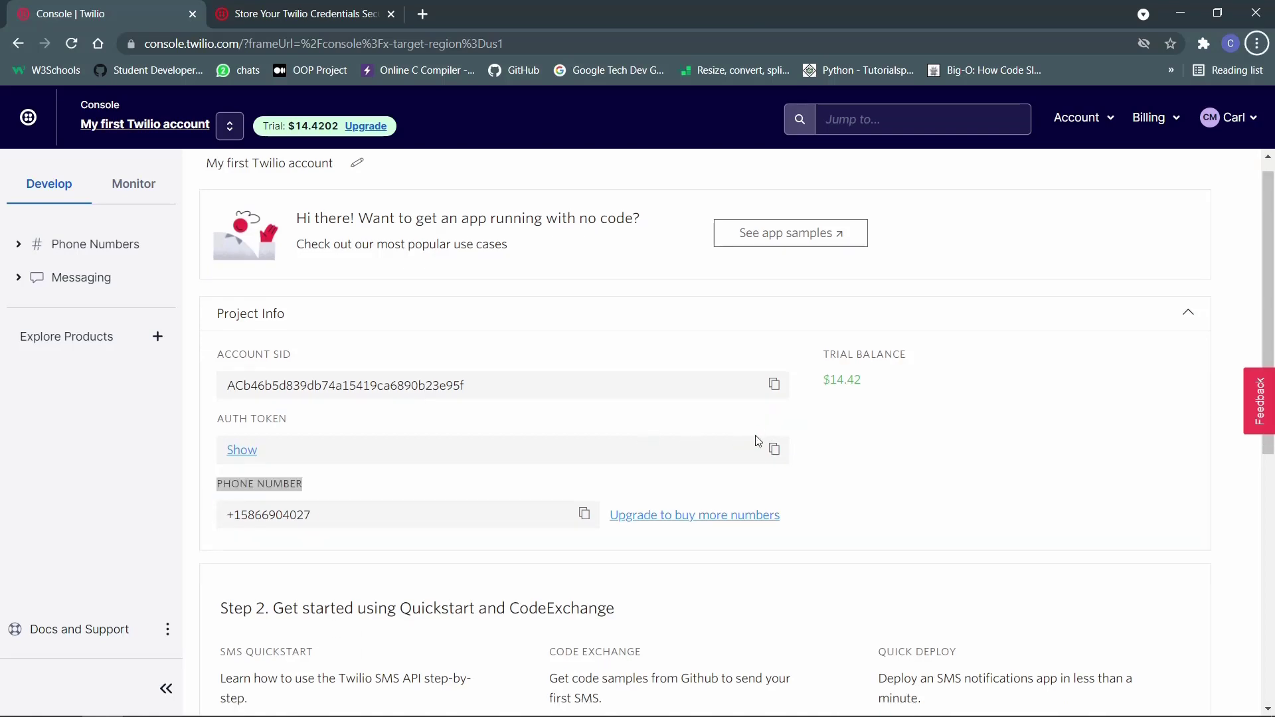
{"action": "mouse_move", "coordinate": [816, 434]}
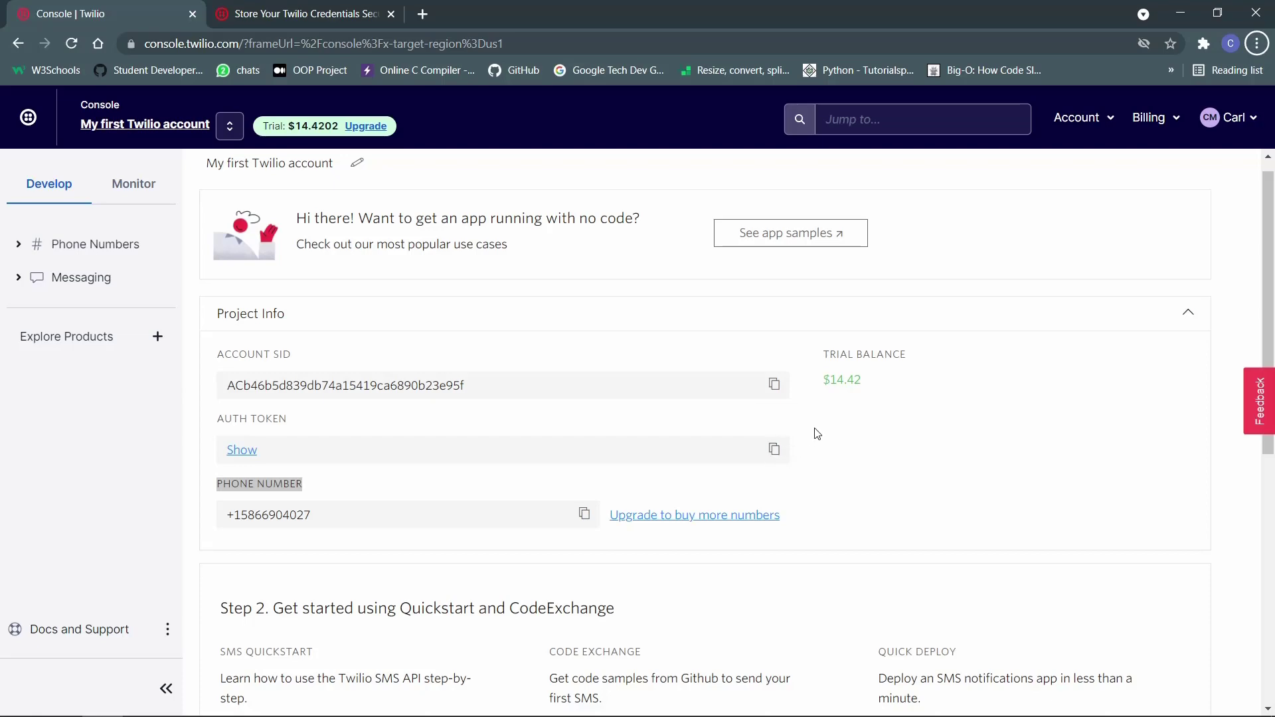
{"action": "mouse_move", "coordinate": [797, 434]}
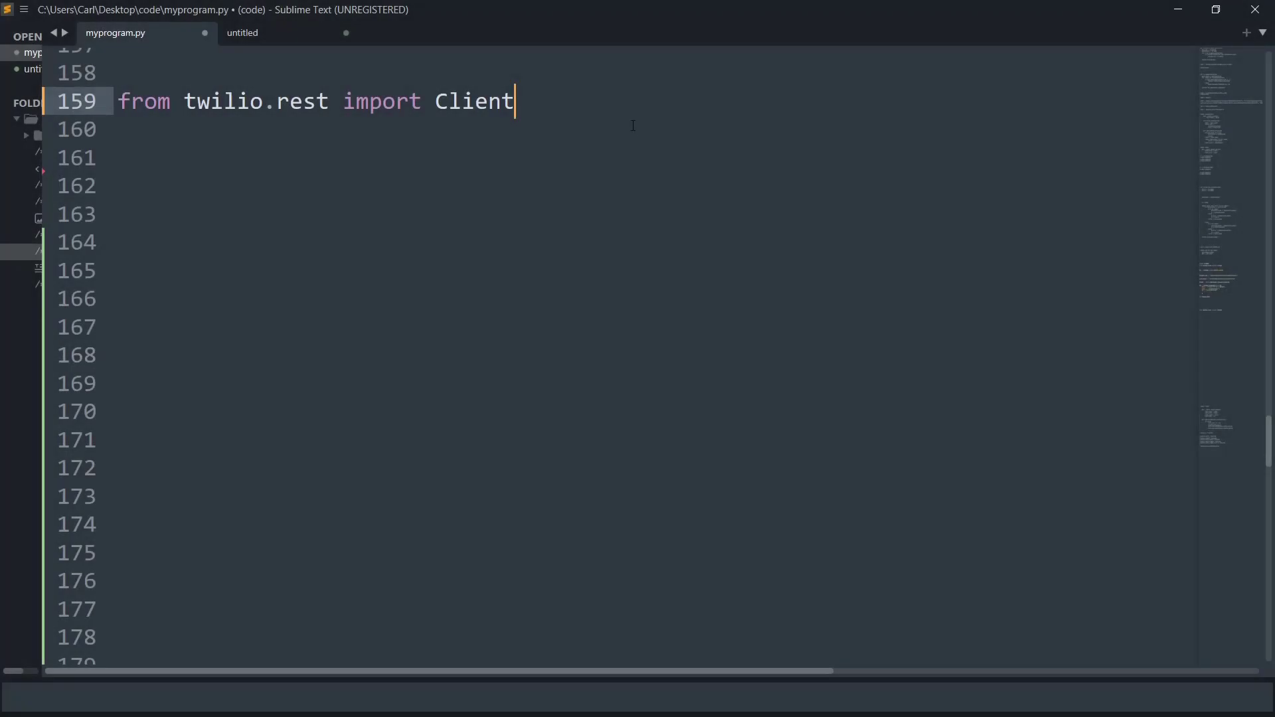
{"action": "mouse_move", "coordinate": [559, 109]}
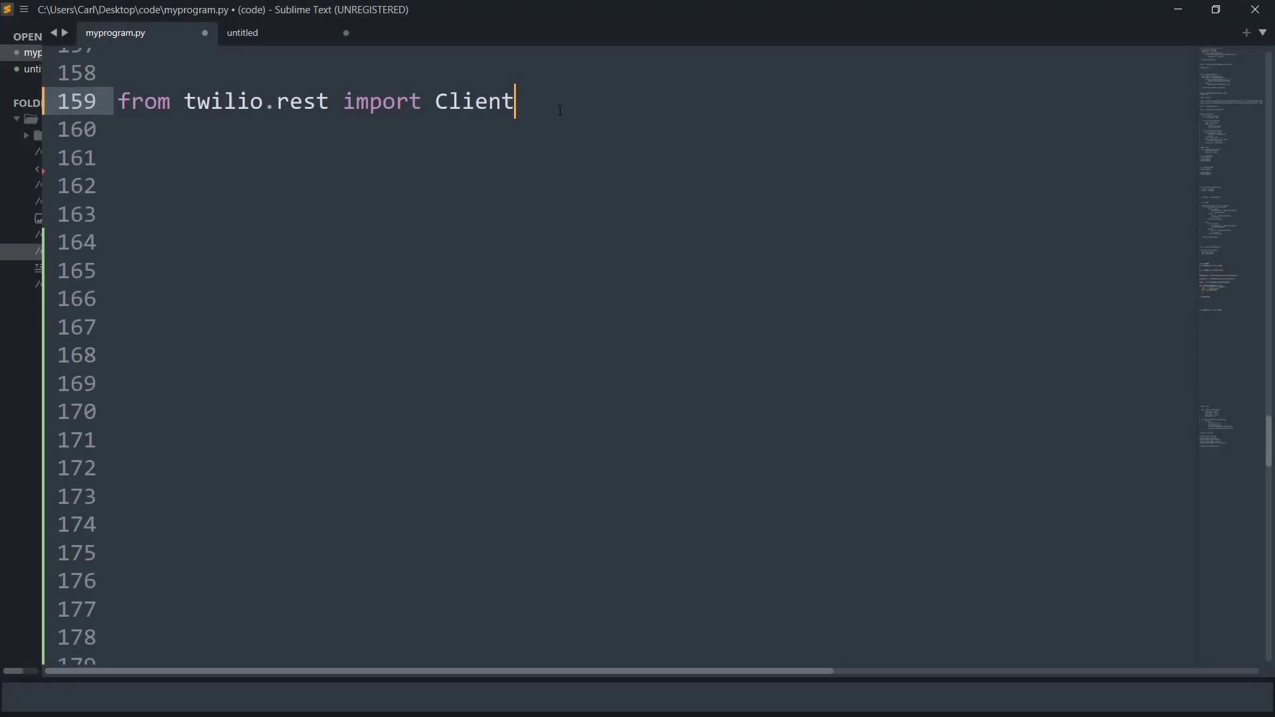
{"action": "mouse_move", "coordinate": [360, 78]}
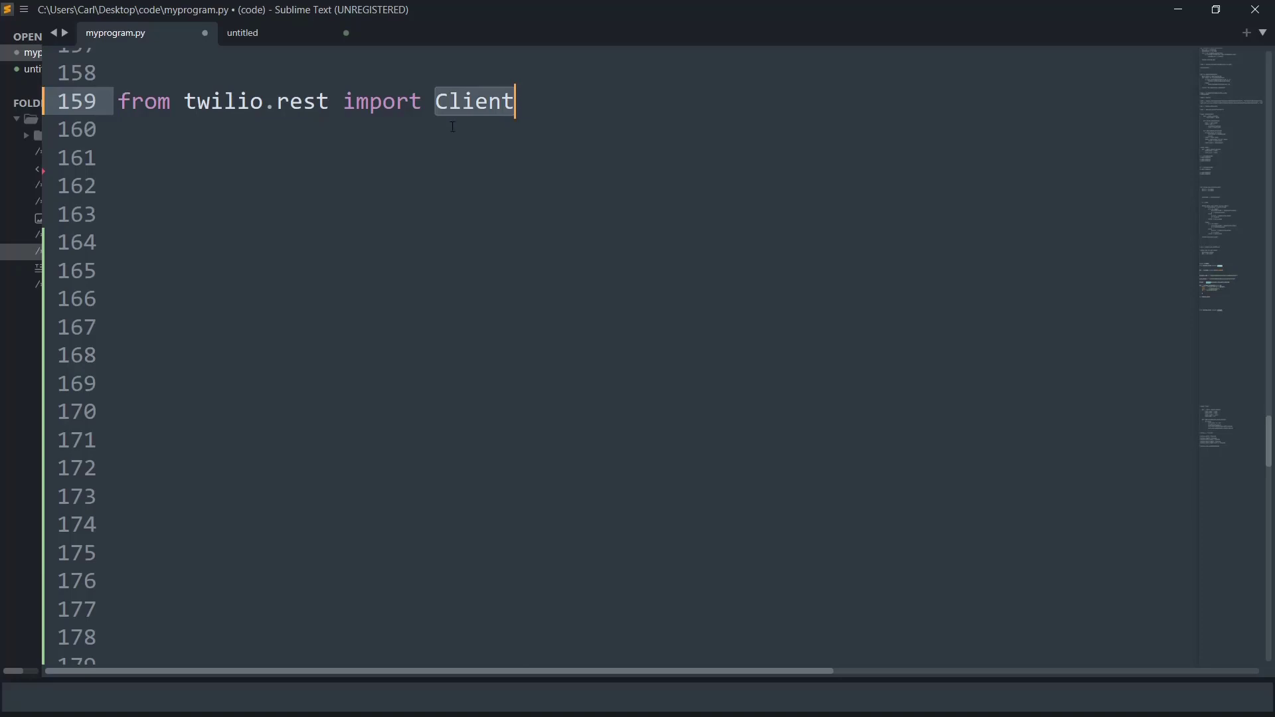
{"action": "left_click", "coordinate": [18, 699]}
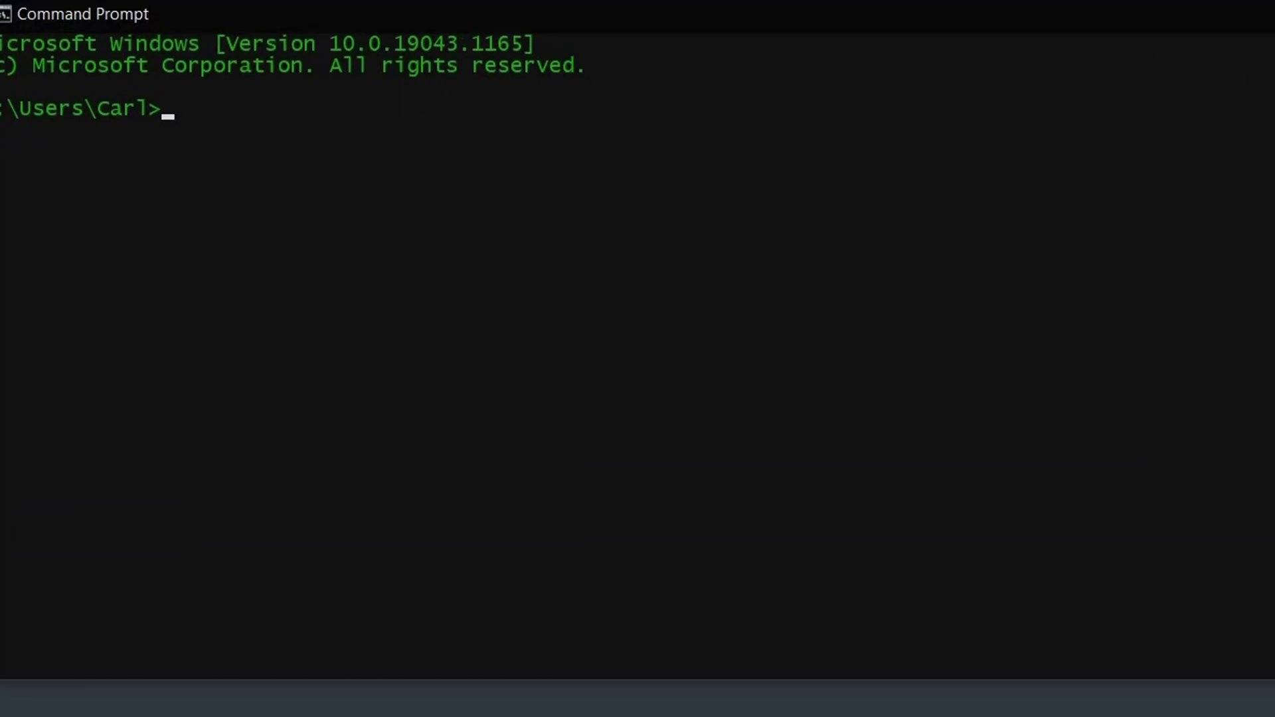
Enter the command 'pip install twilio' in Command Prompt.
{"action": "type", "text": "pip"}
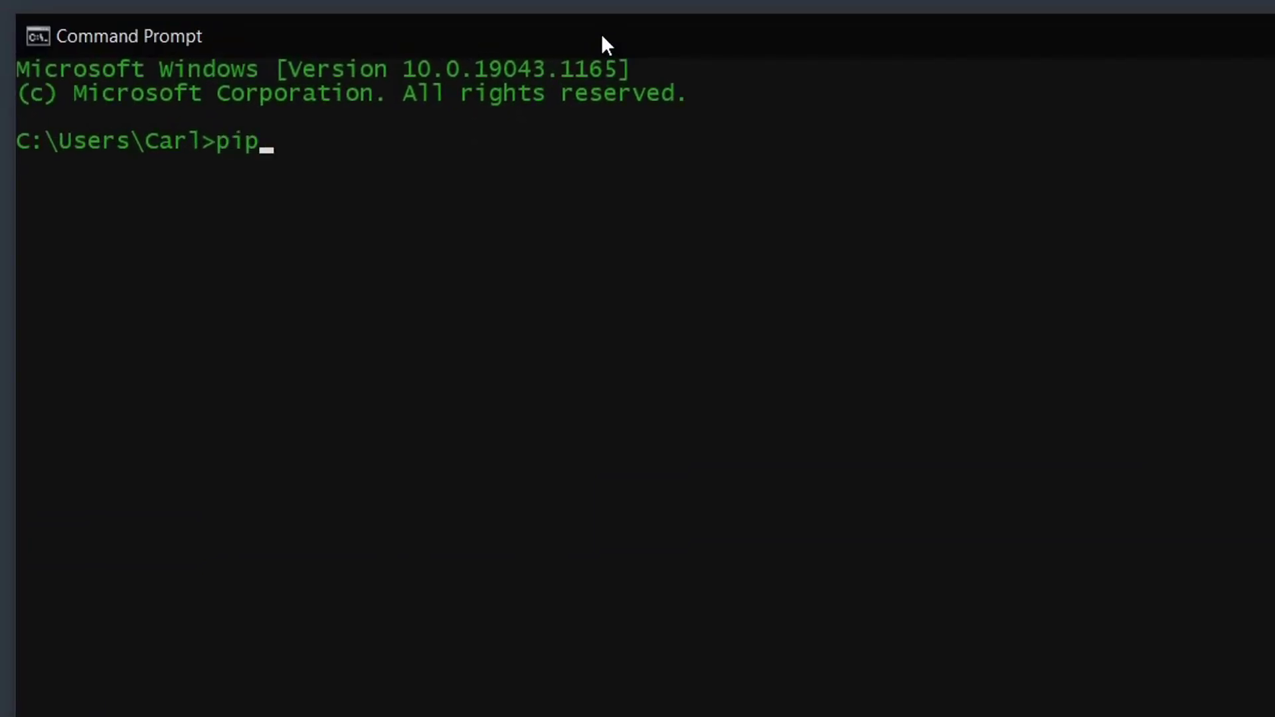
{"action": "type", "text": "install"}
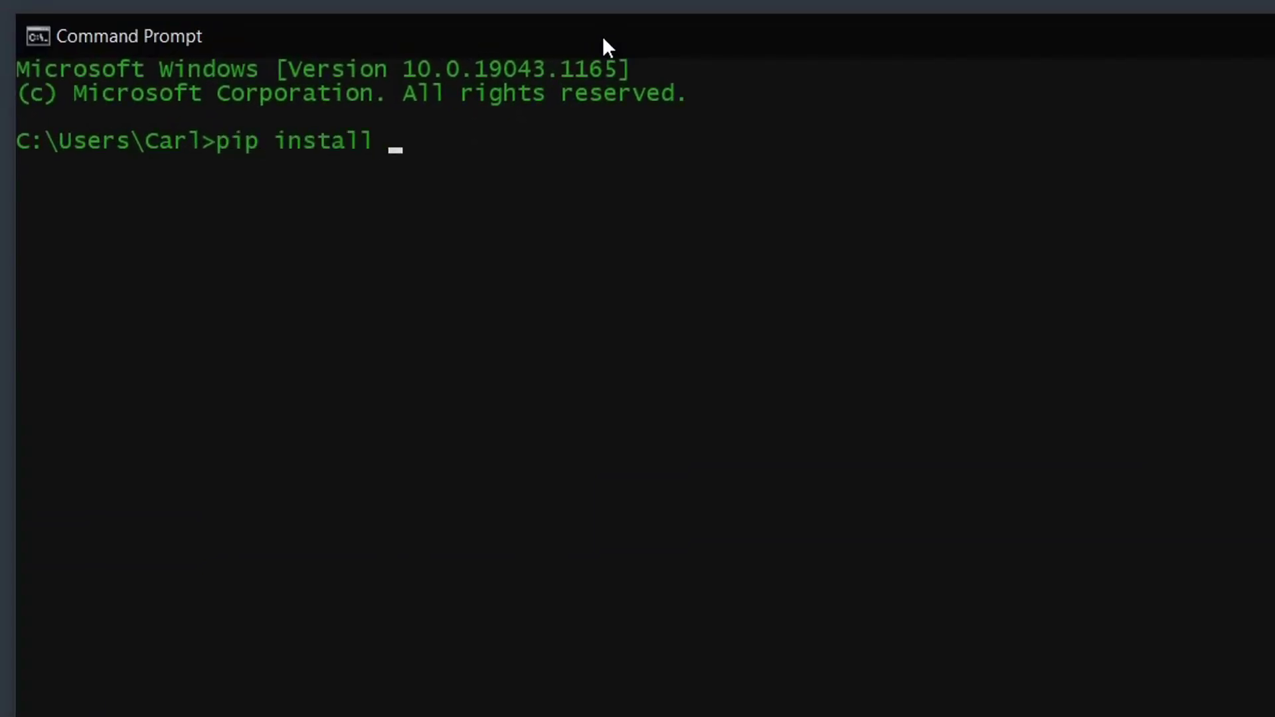
{"action": "type", "text": "twilio"}
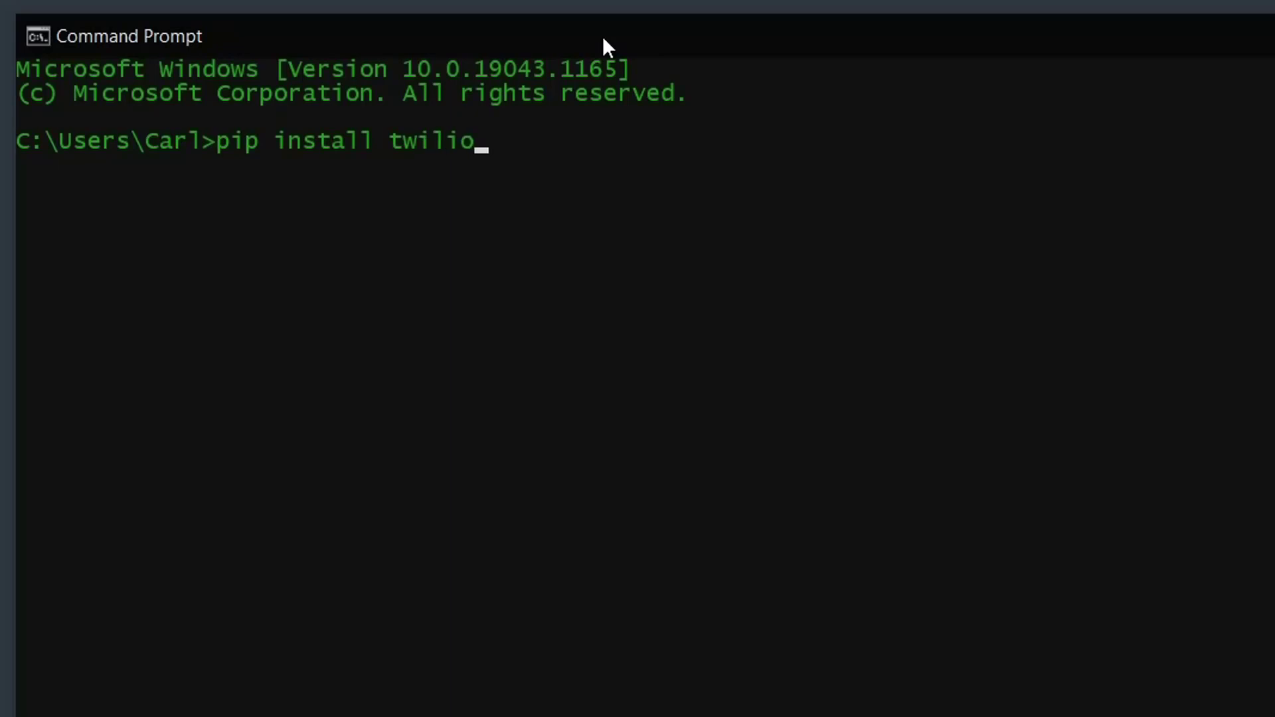
{"action": "mouse_move", "coordinate": [474, 142]}
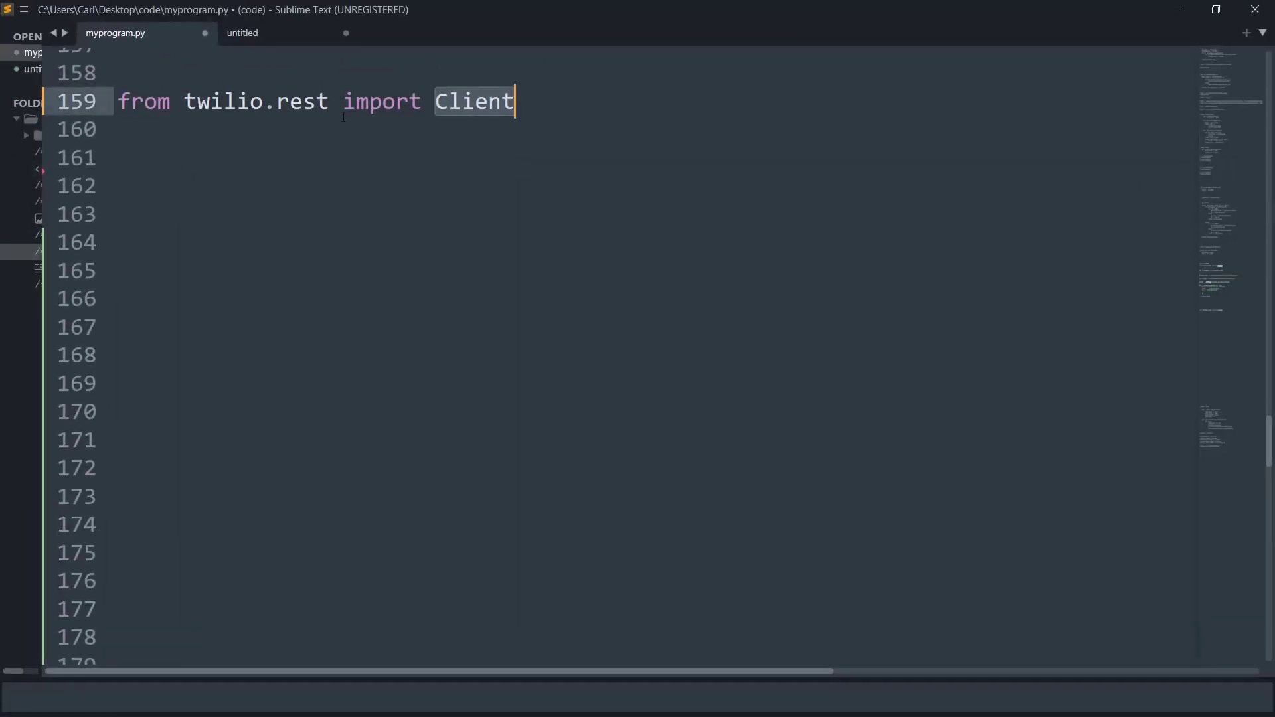
Add account_sid = "" and auth_token = "" lines below the Client import.
{"action": "type", "text": "account_sid"}
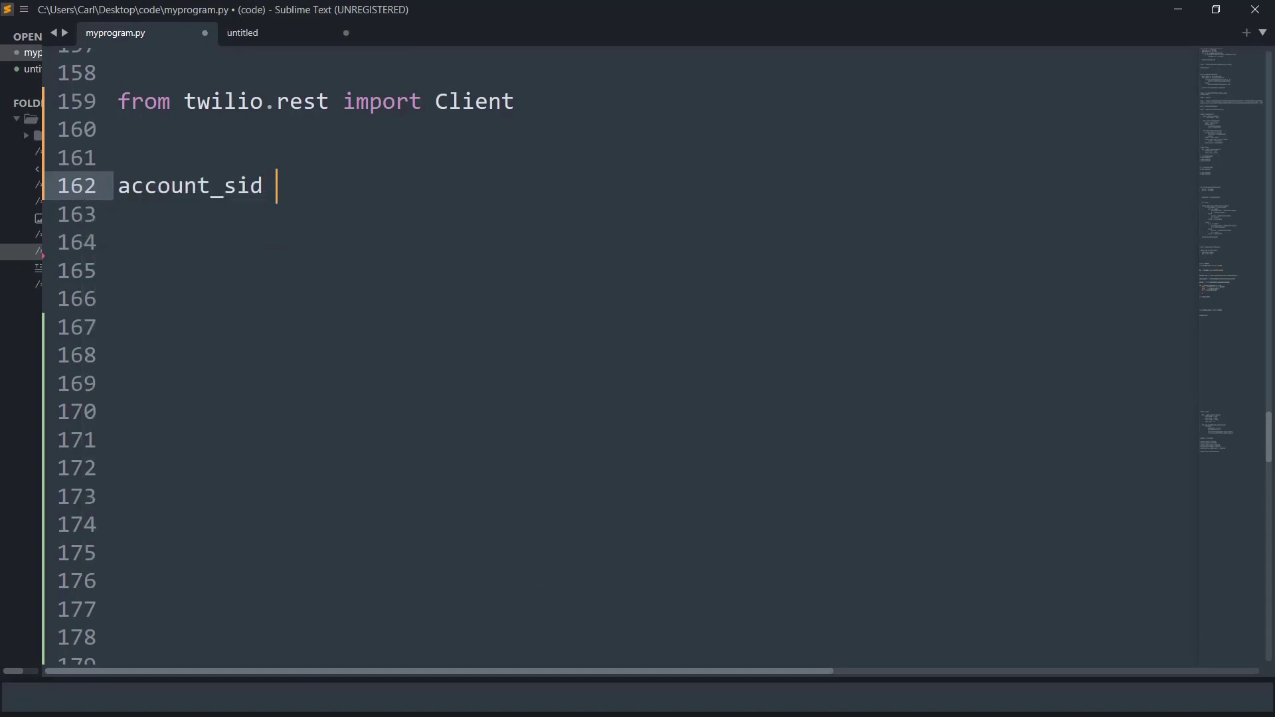
{"action": "type", "text": "= \"\""}
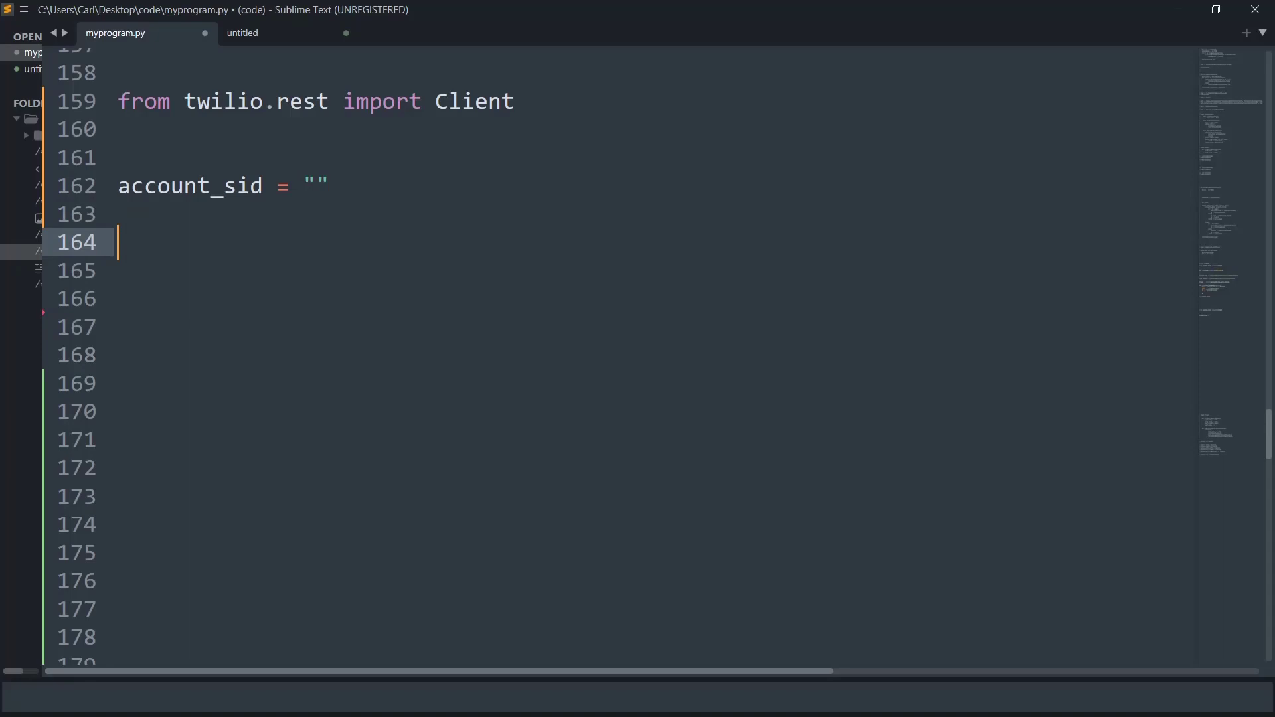
{"action": "type", "text": "auth_token"}
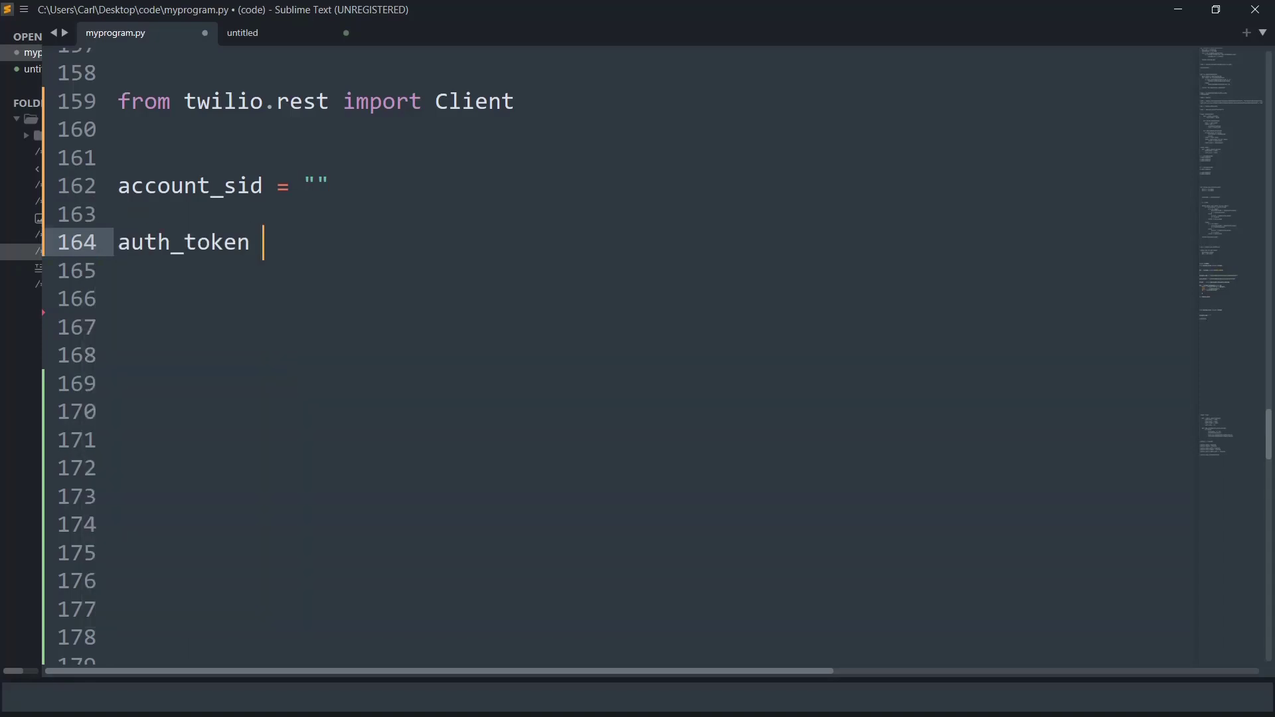
{"action": "key", "text": "alt+tab"}
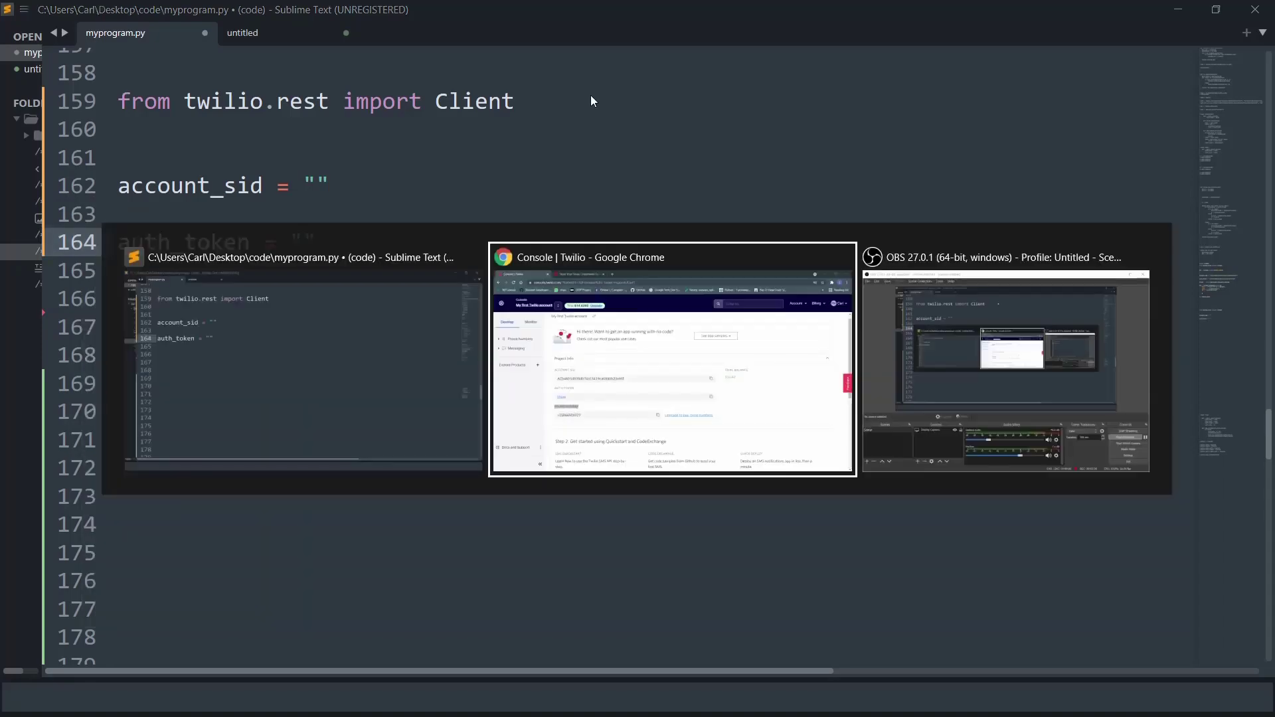
Copy the Auth Token from the Twilio Console project info.
{"action": "left_click", "coordinate": [672, 361]}
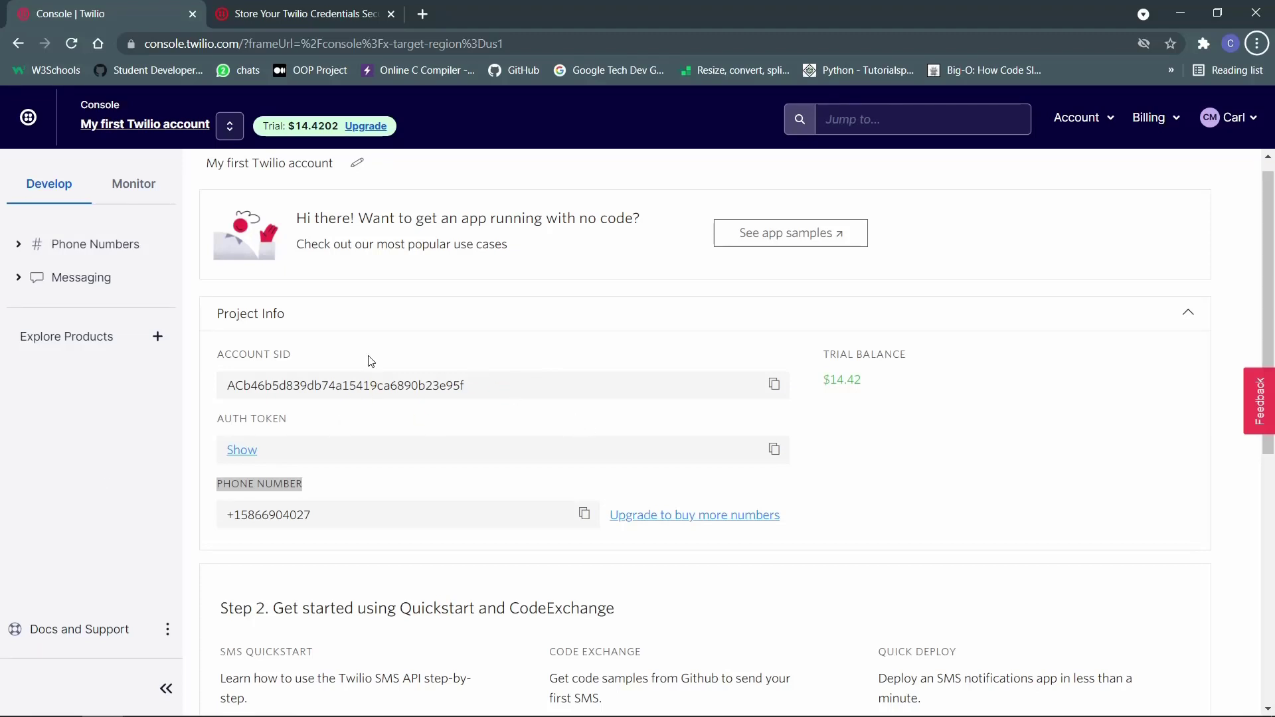
{"action": "mouse_move", "coordinate": [773, 385]}
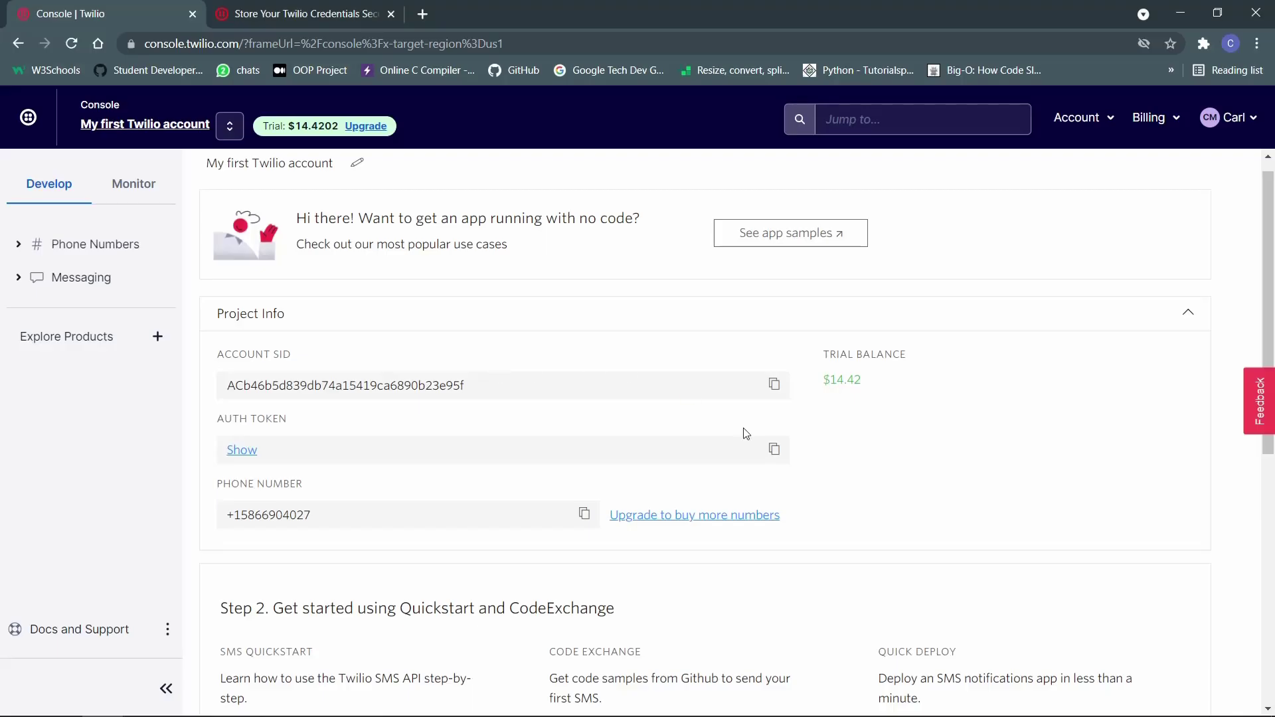
{"action": "left_click", "coordinate": [773, 449]}
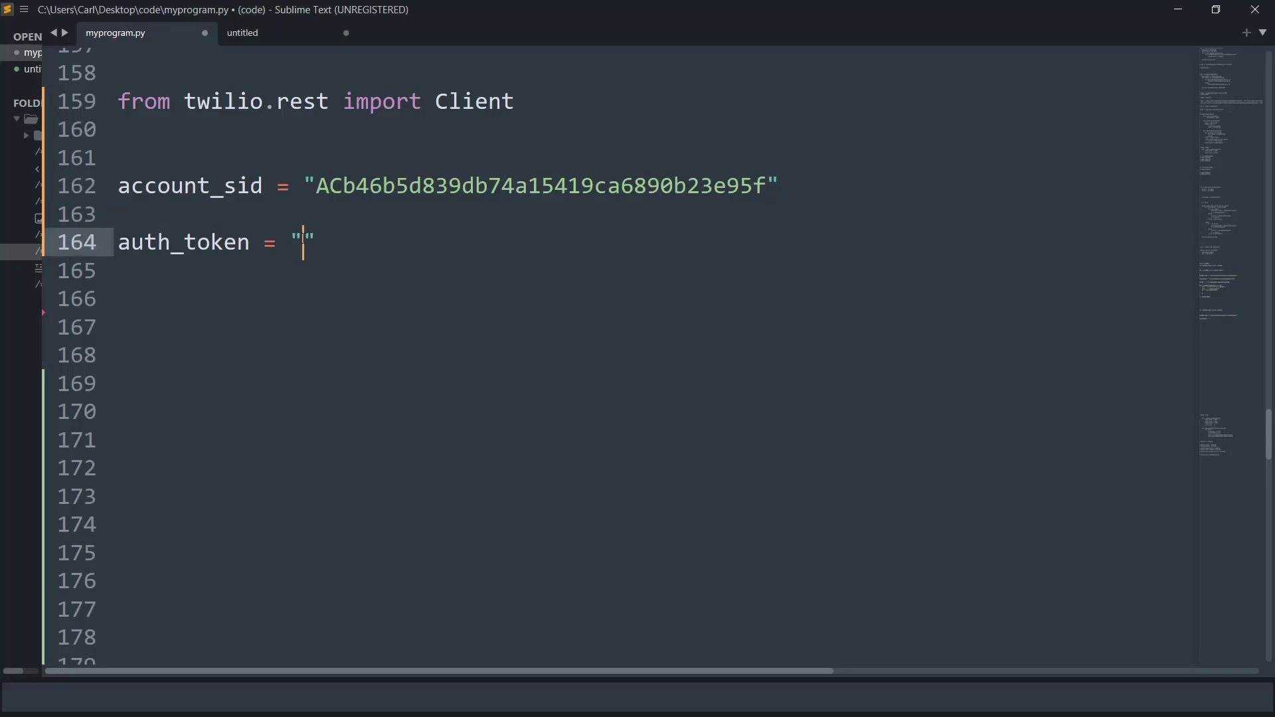
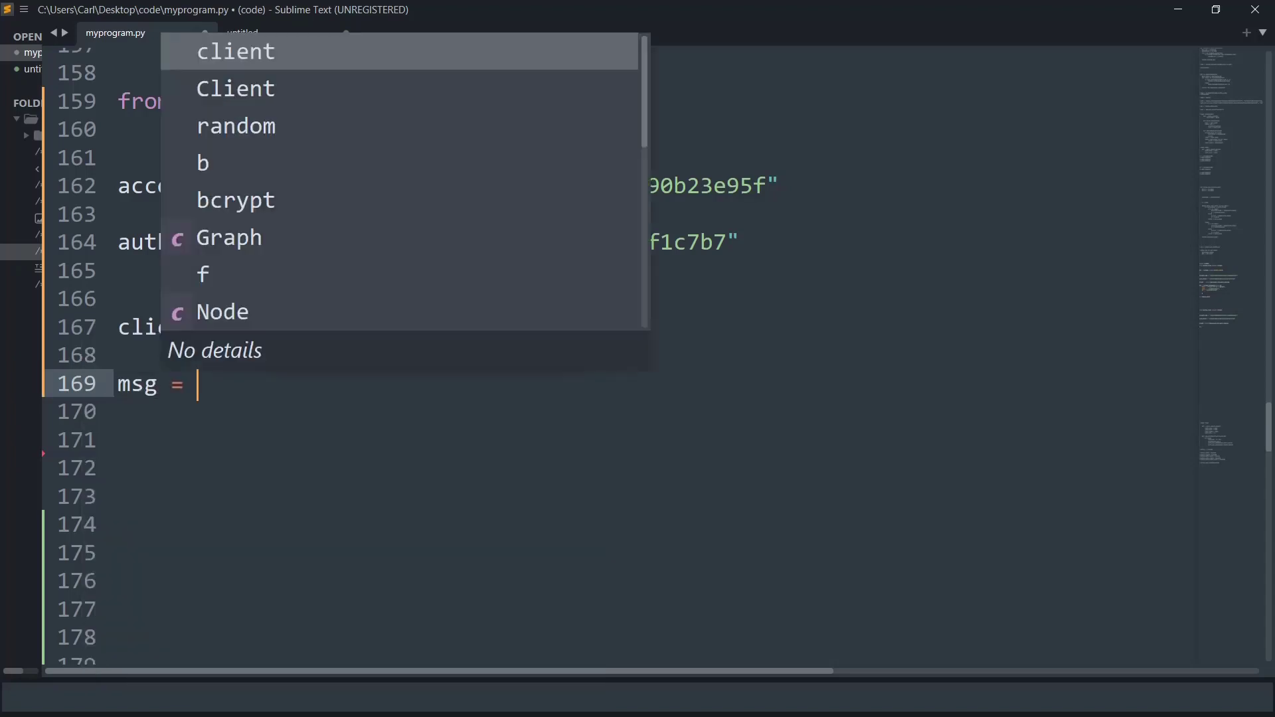
Write msg = client.messages.create( with body "Welcome to our website." and begin from_.
{"action": "type", "text": "client"}
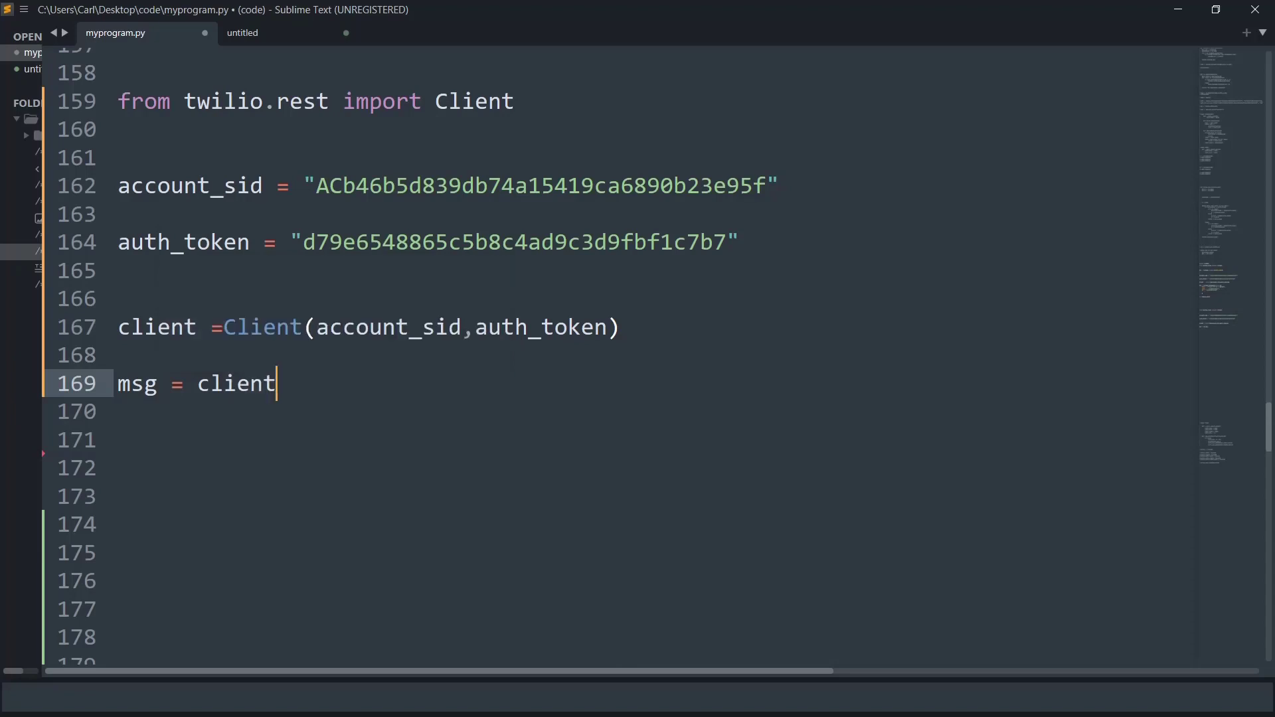
{"action": "type", "text": ".messages.create("}
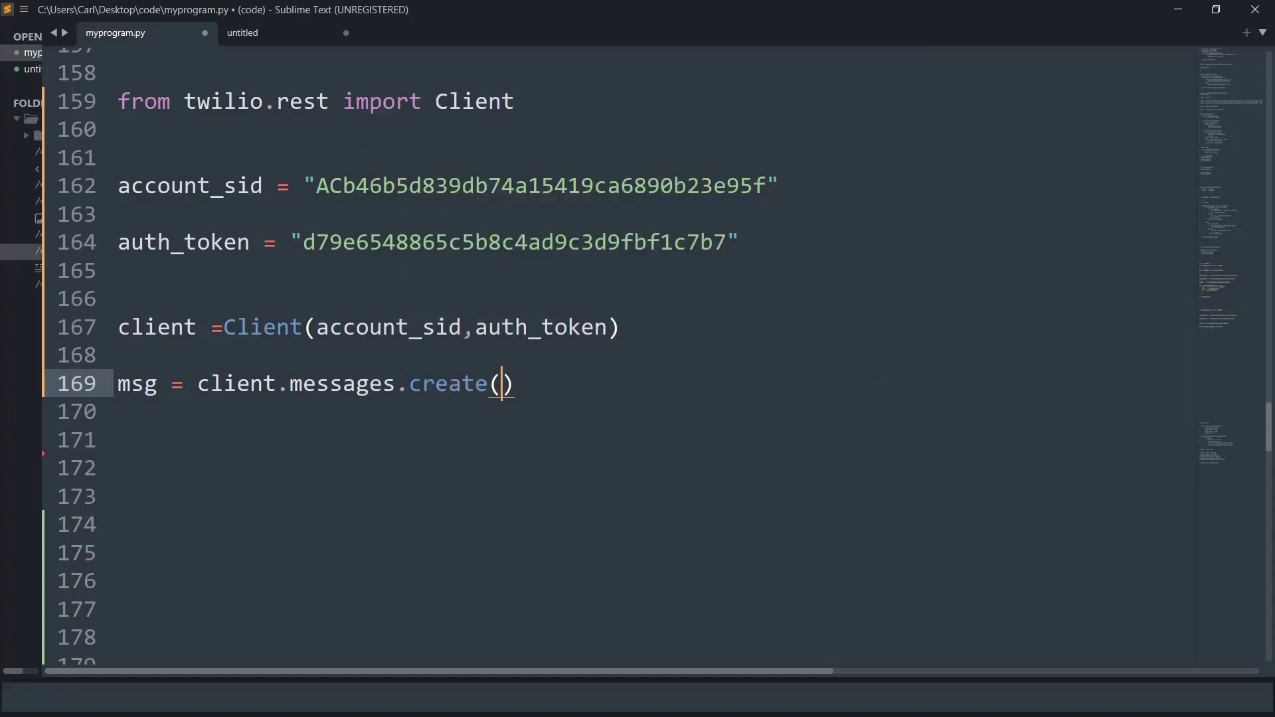
{"action": "key", "text": "enter"}
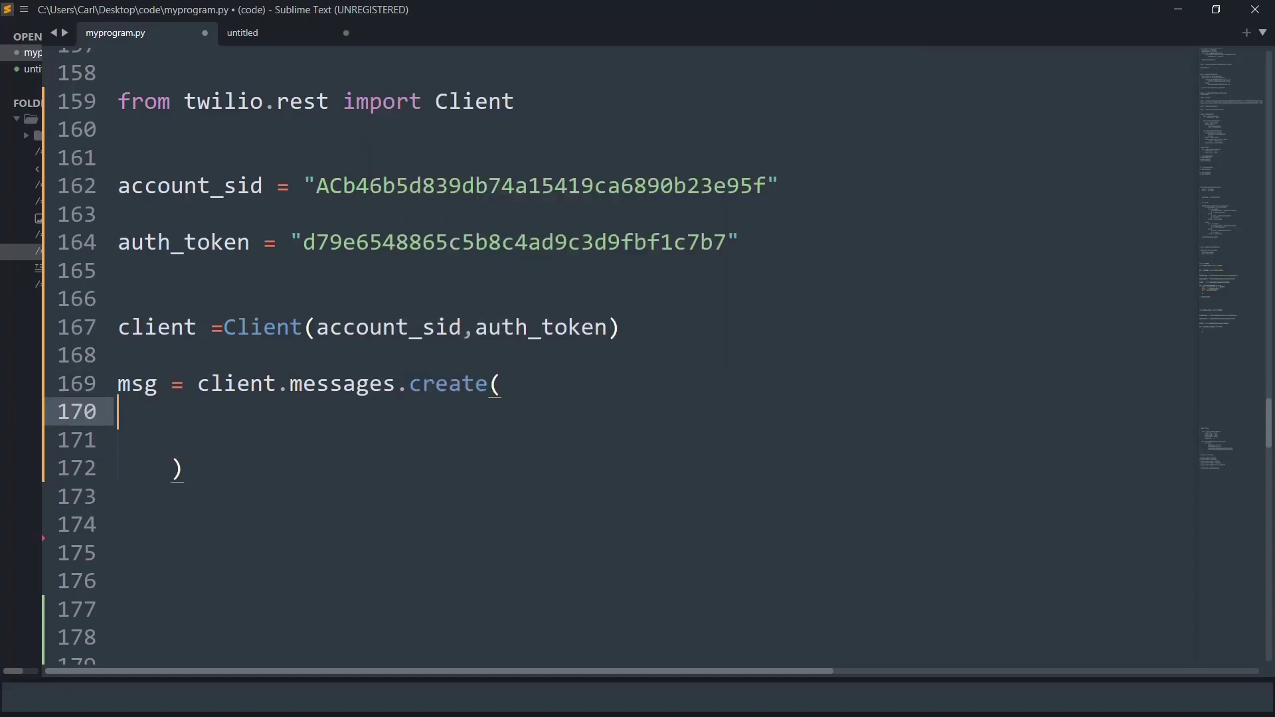
{"action": "key", "text": "Tab"}
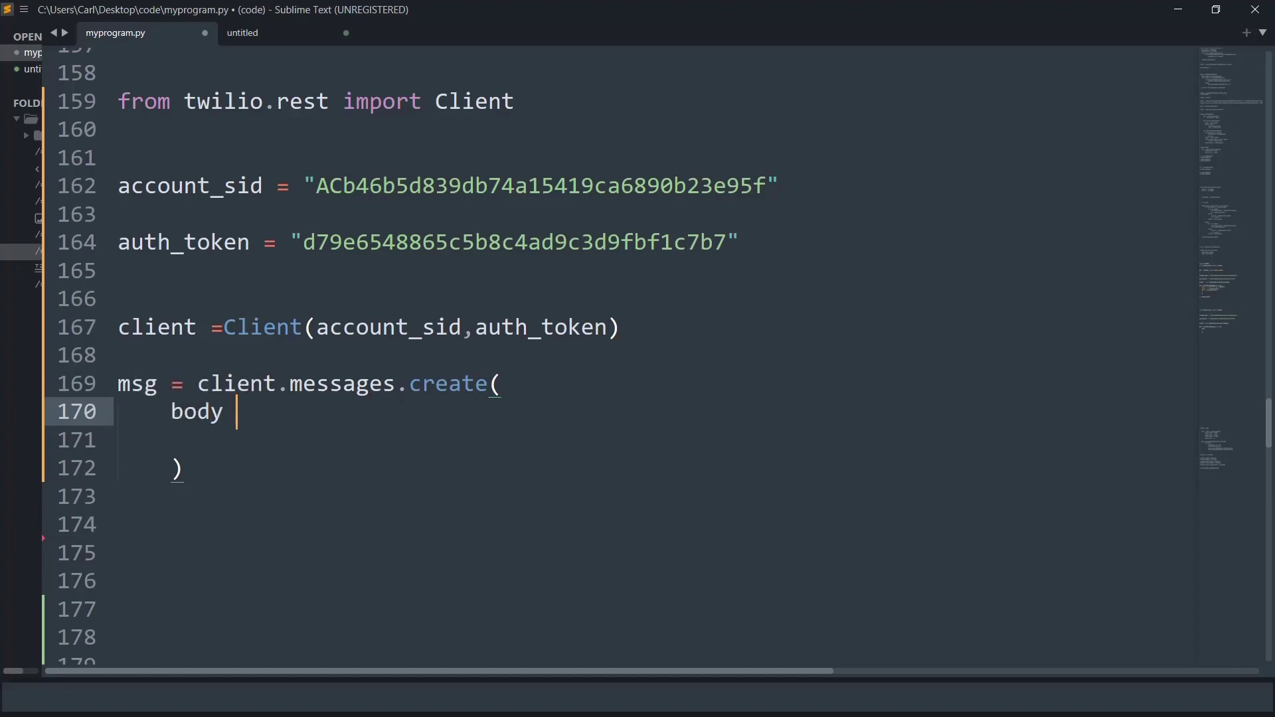
{"action": "type", "text": "="}
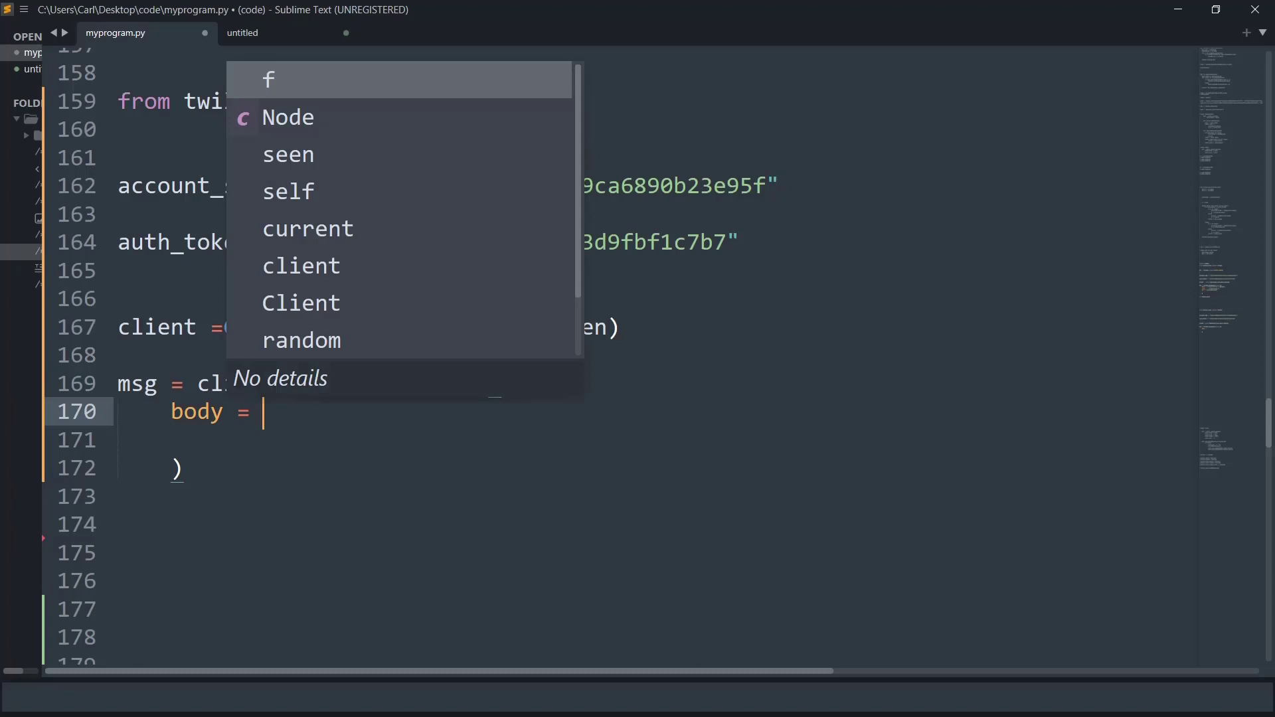
{"action": "type", "text": "\""}
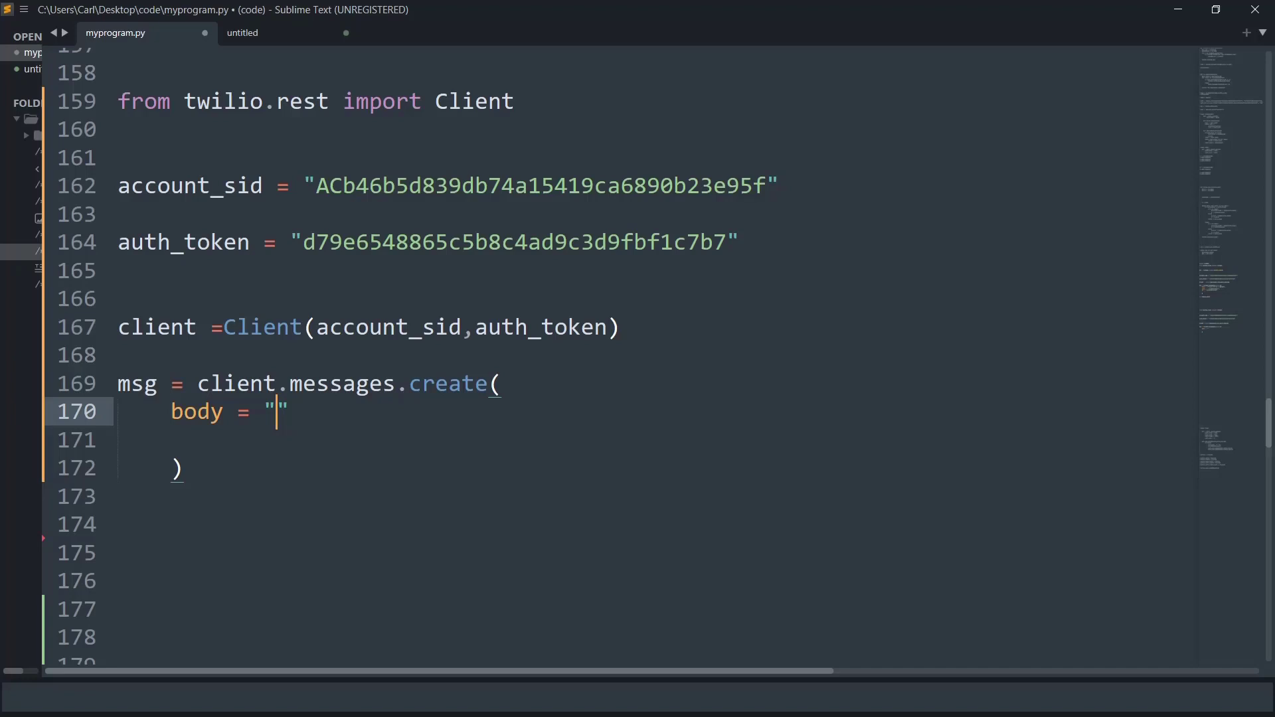
{"action": "type", "text": "Welcome"}
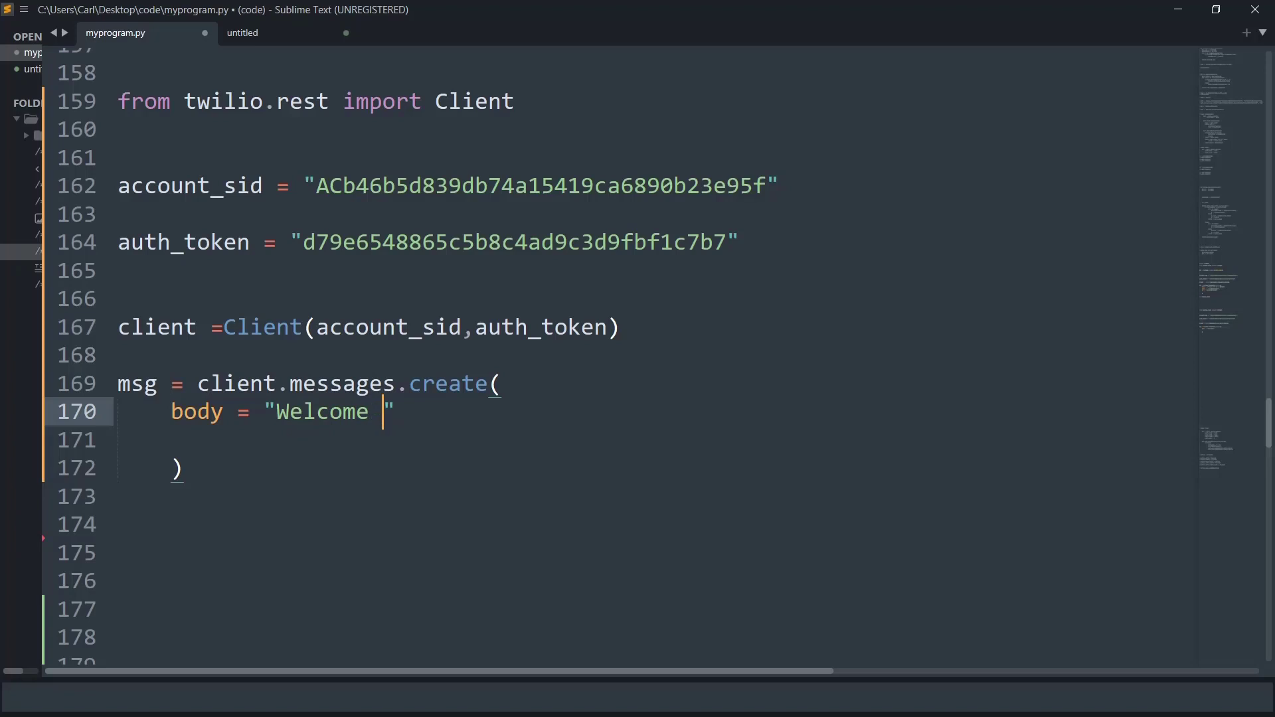
{"action": "type", "text": "to"}
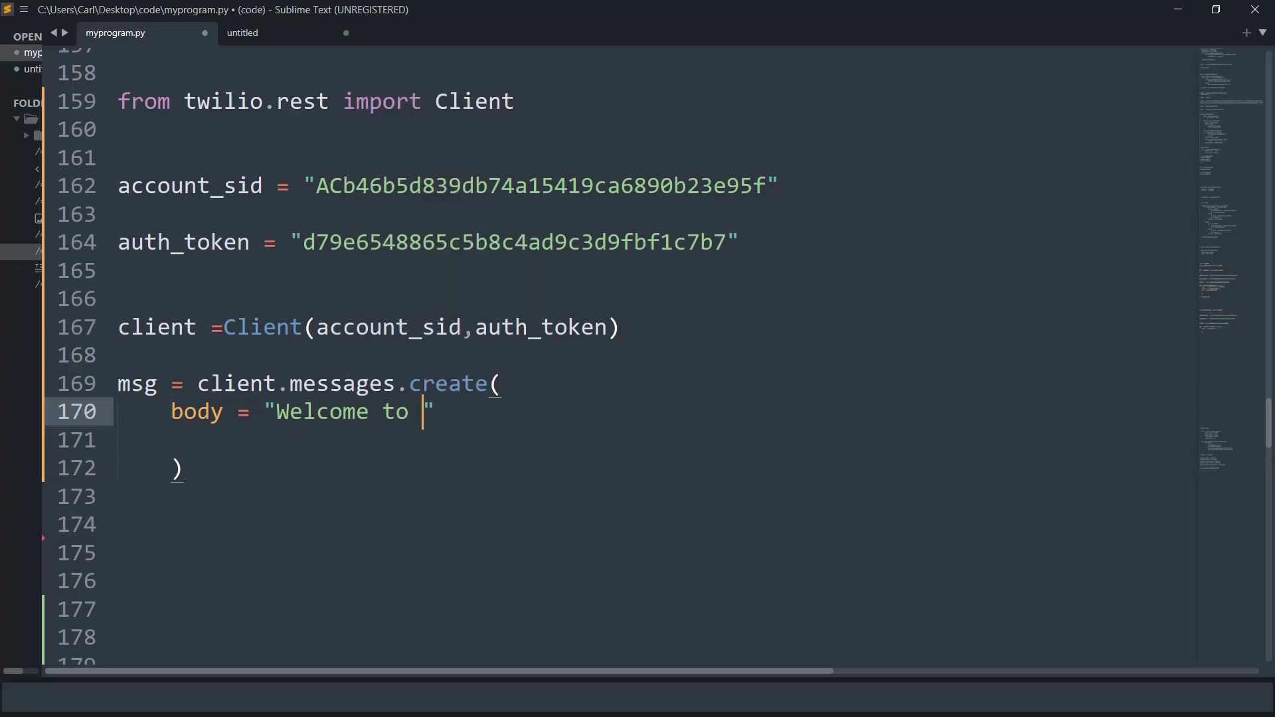
{"action": "type", "text": "you"}
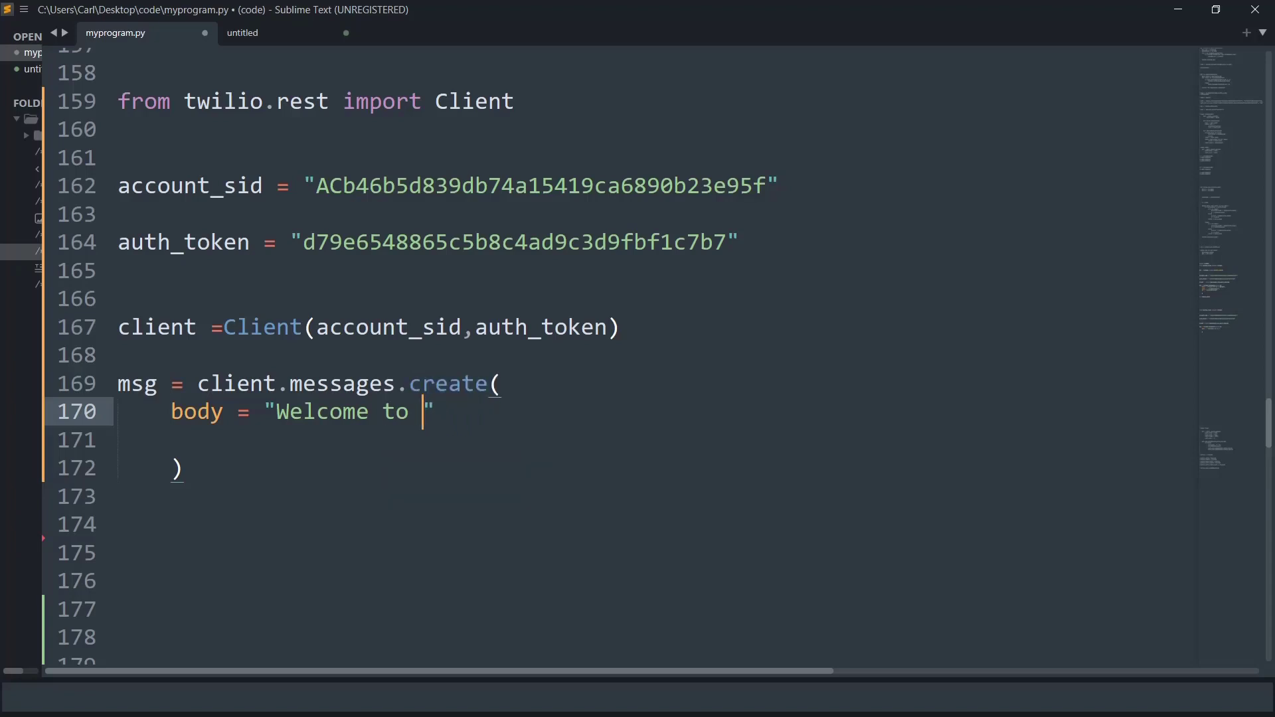
{"action": "type", "text": "our"}
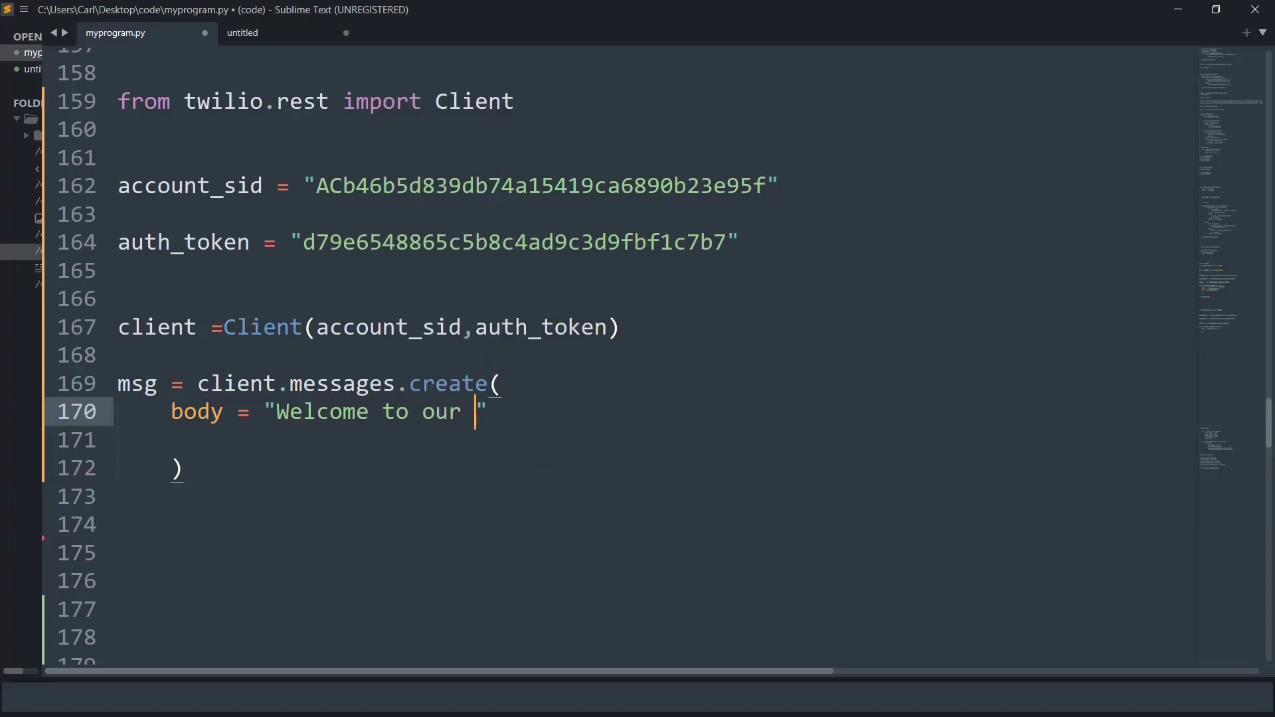
{"action": "type", "text": "website."}
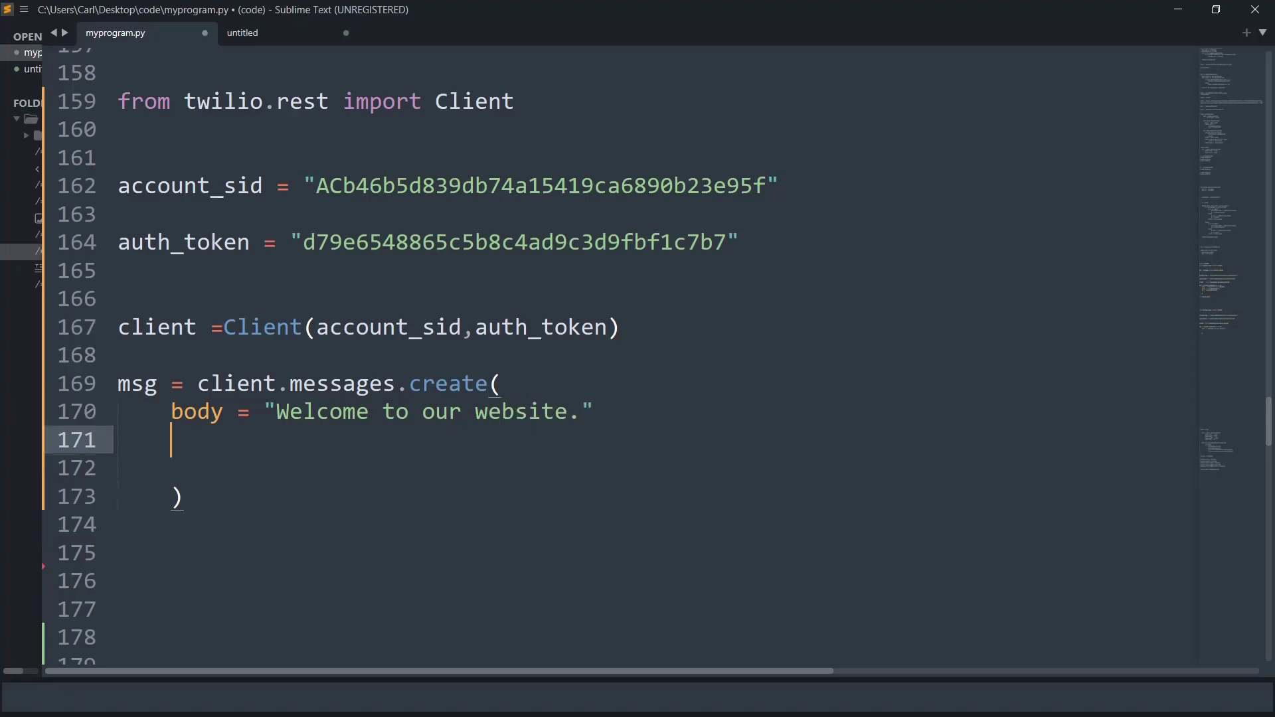
{"action": "type", "text": "from"}
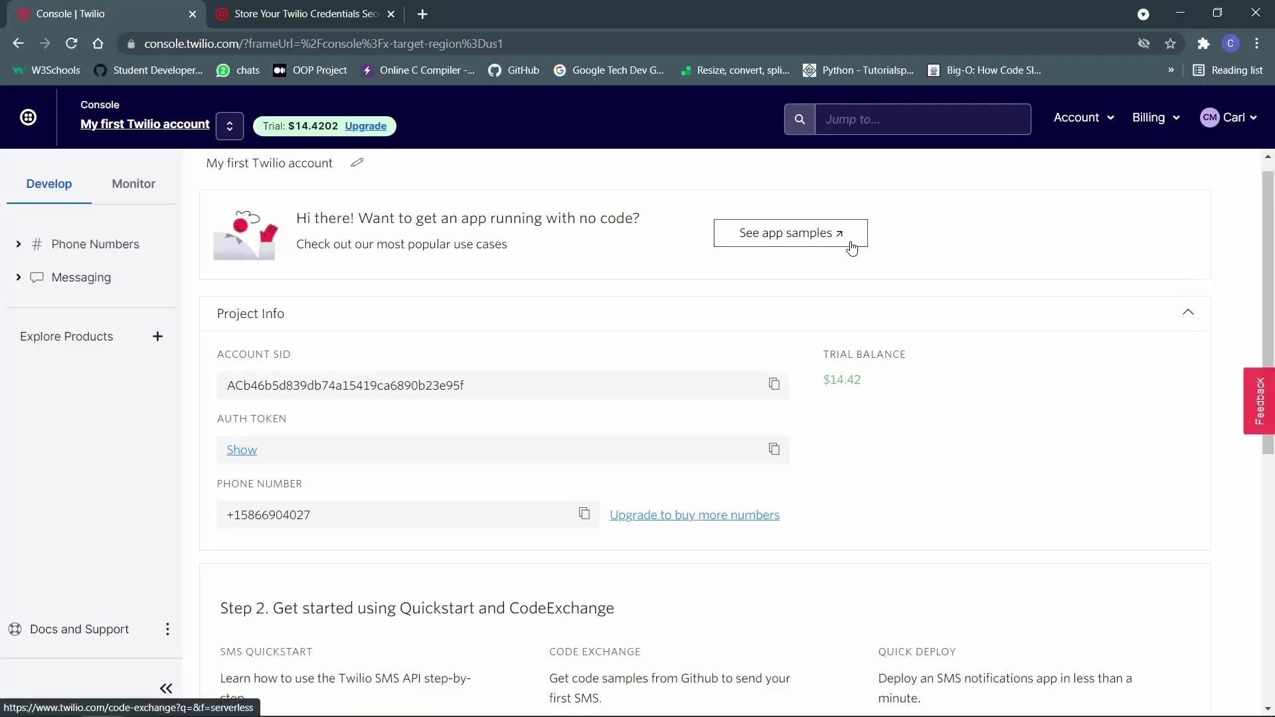
{"action": "mouse_move", "coordinate": [585, 514]}
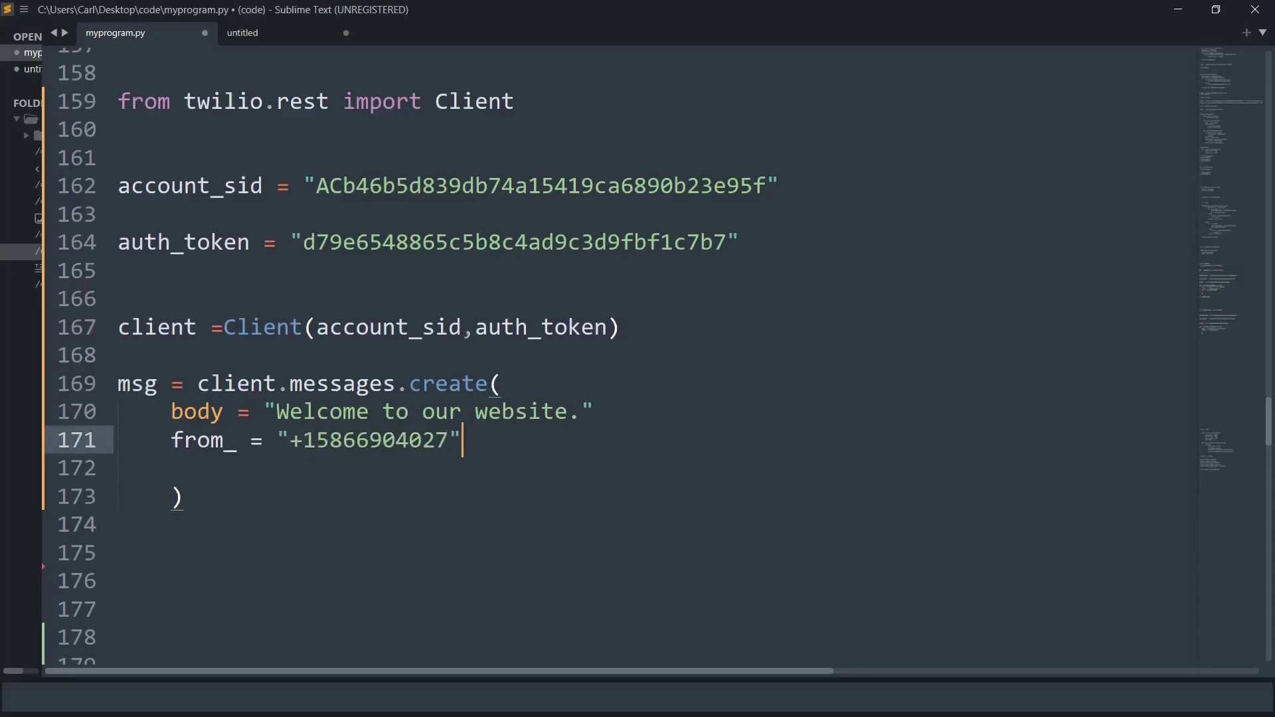
Start the to argument on a new line and comma-separate the body and from_ arguments.
{"action": "key", "text": "enter"}
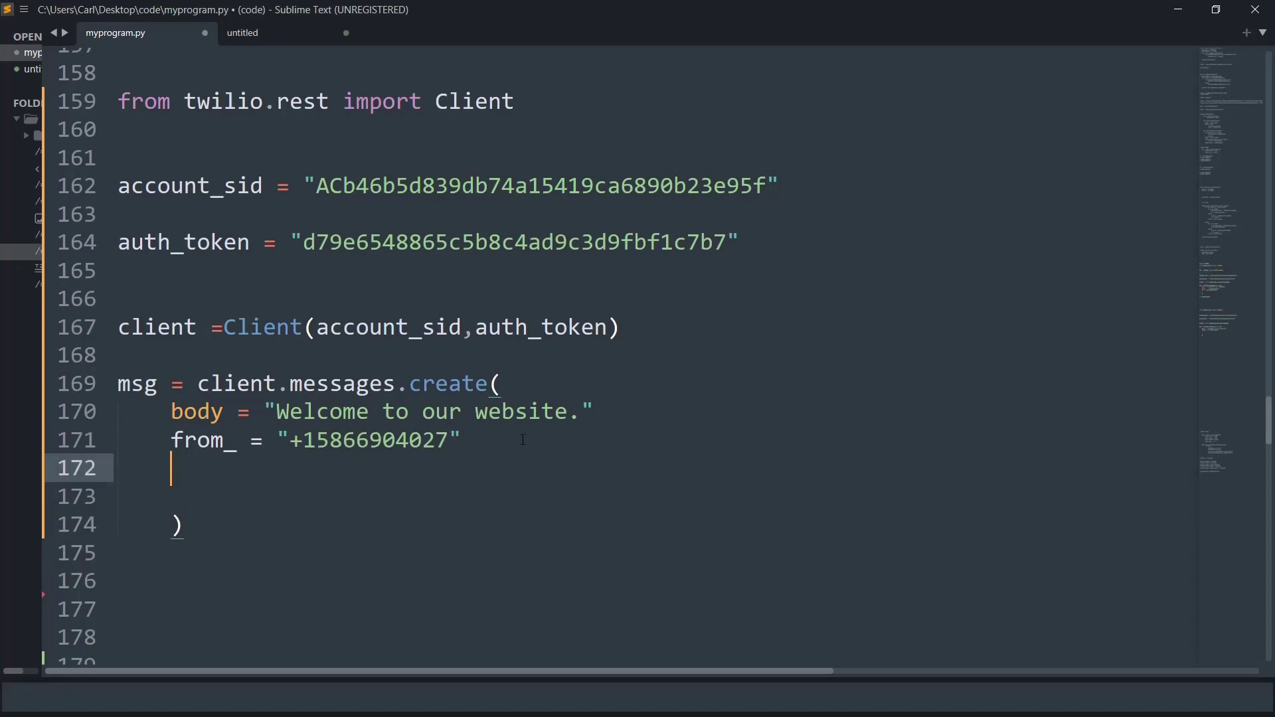
{"action": "type", "text": "to ="}
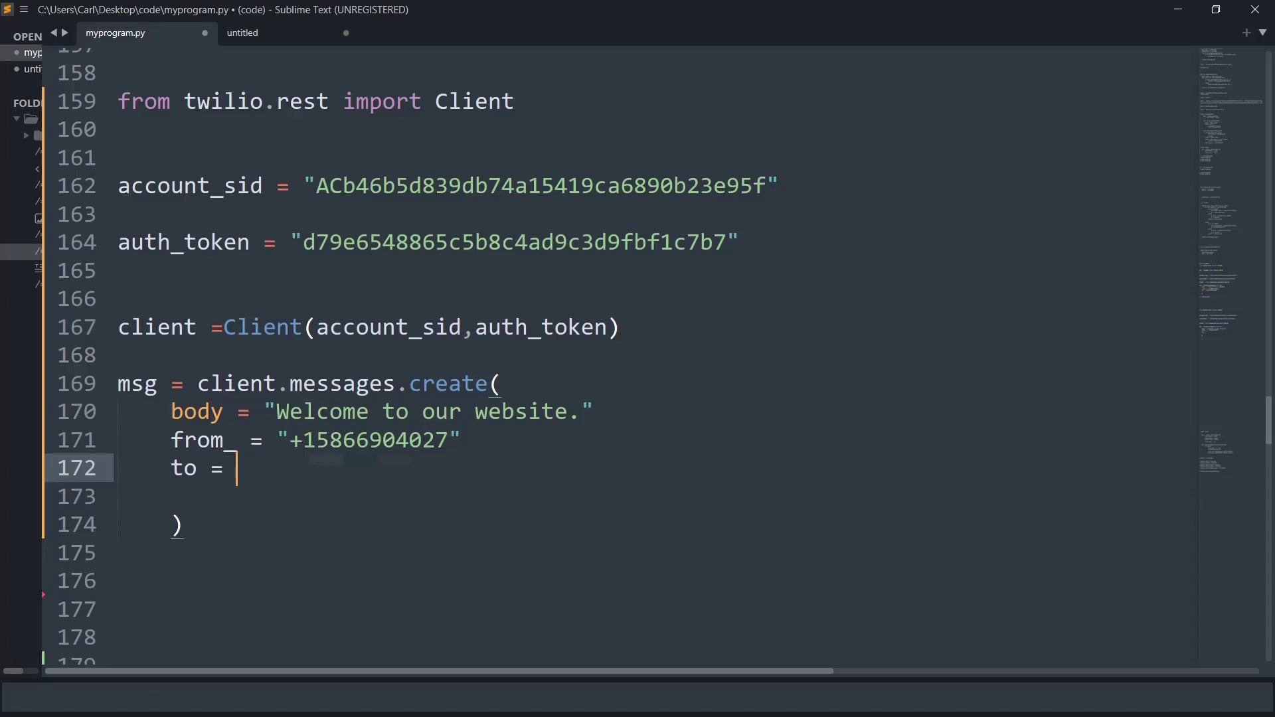
{"action": "type", "text": "\""}
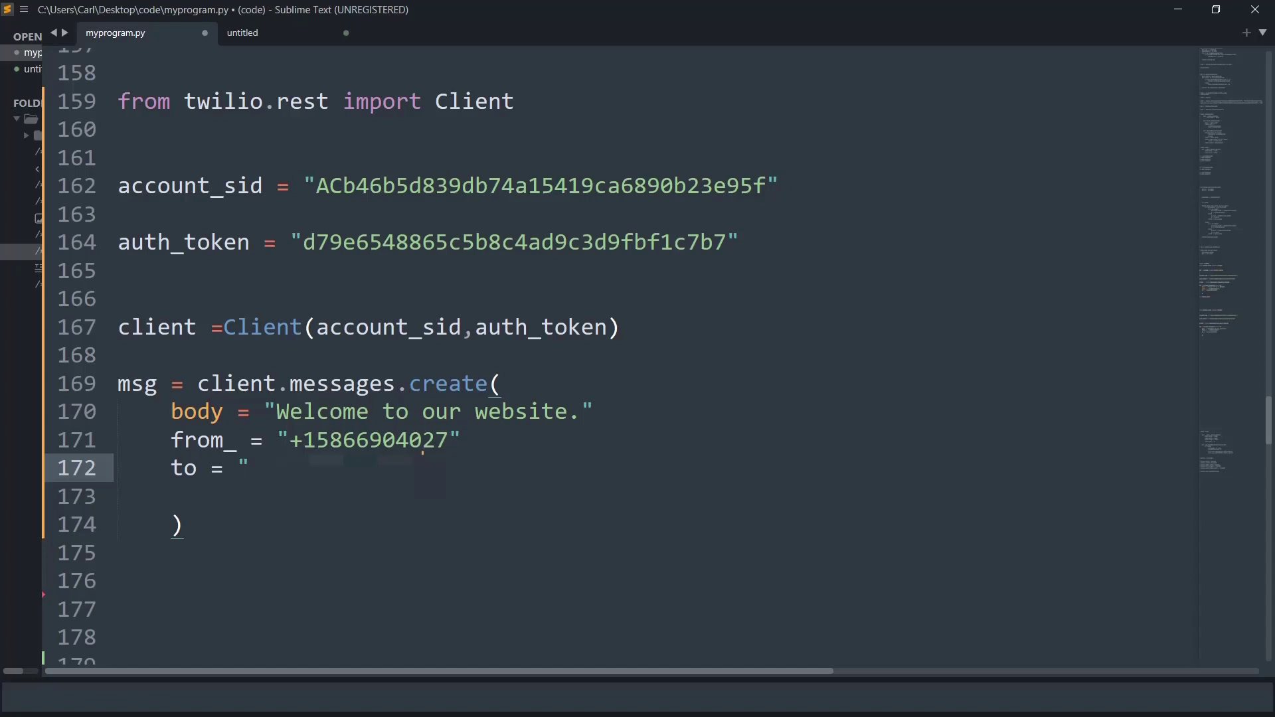
{"action": "type", "text": ","}
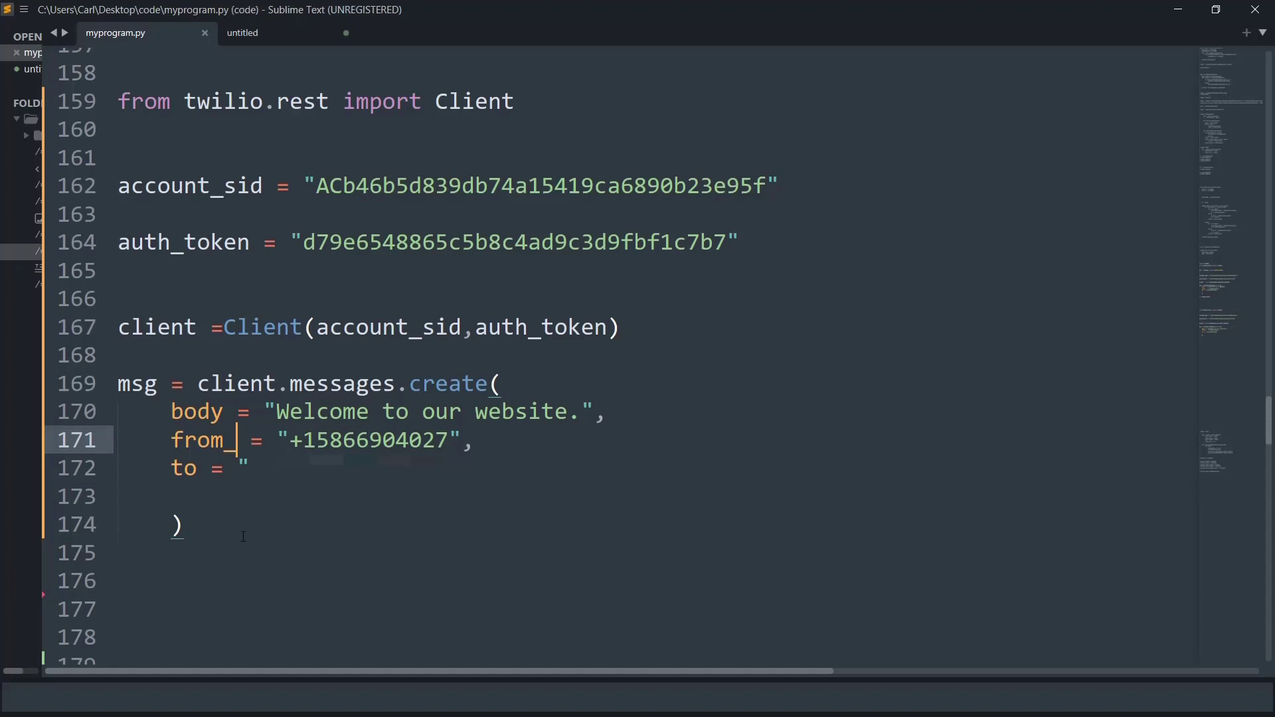
{"action": "mouse_move", "coordinate": [332, 685]}
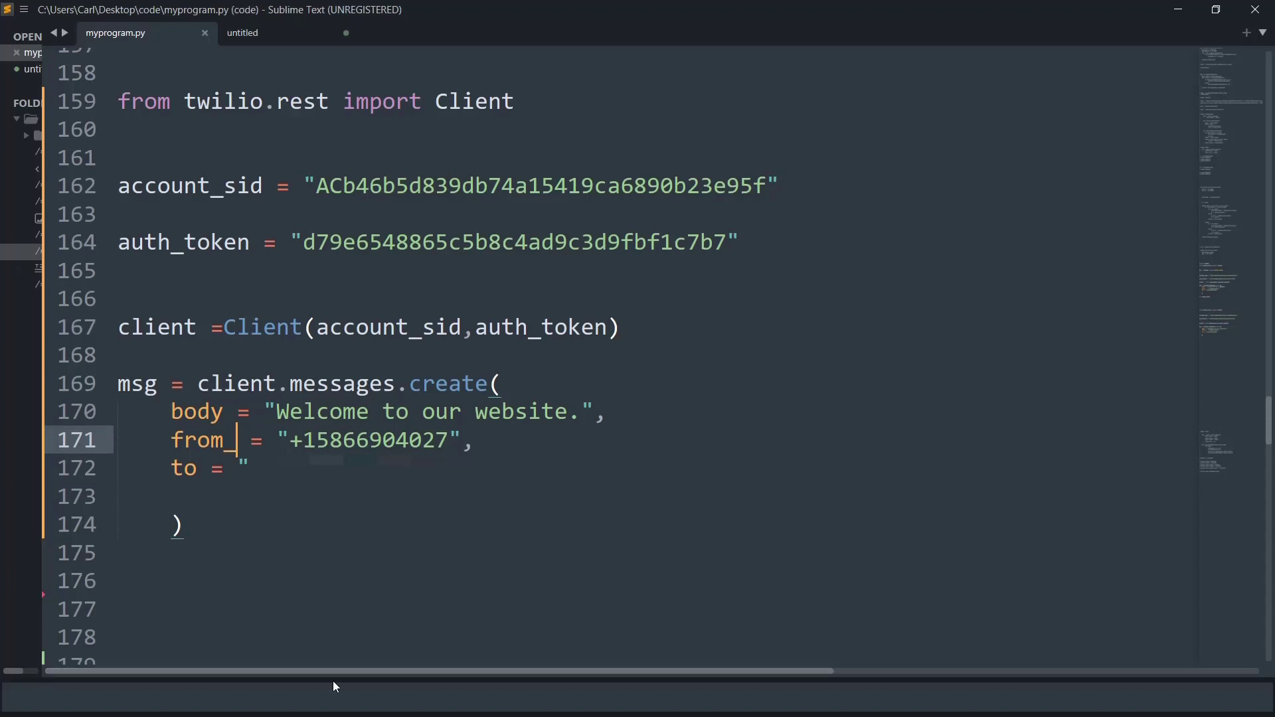
Build and run the script with Ctrl+B, checking the printed message SID.
{"action": "key", "text": "ctrl+b"}
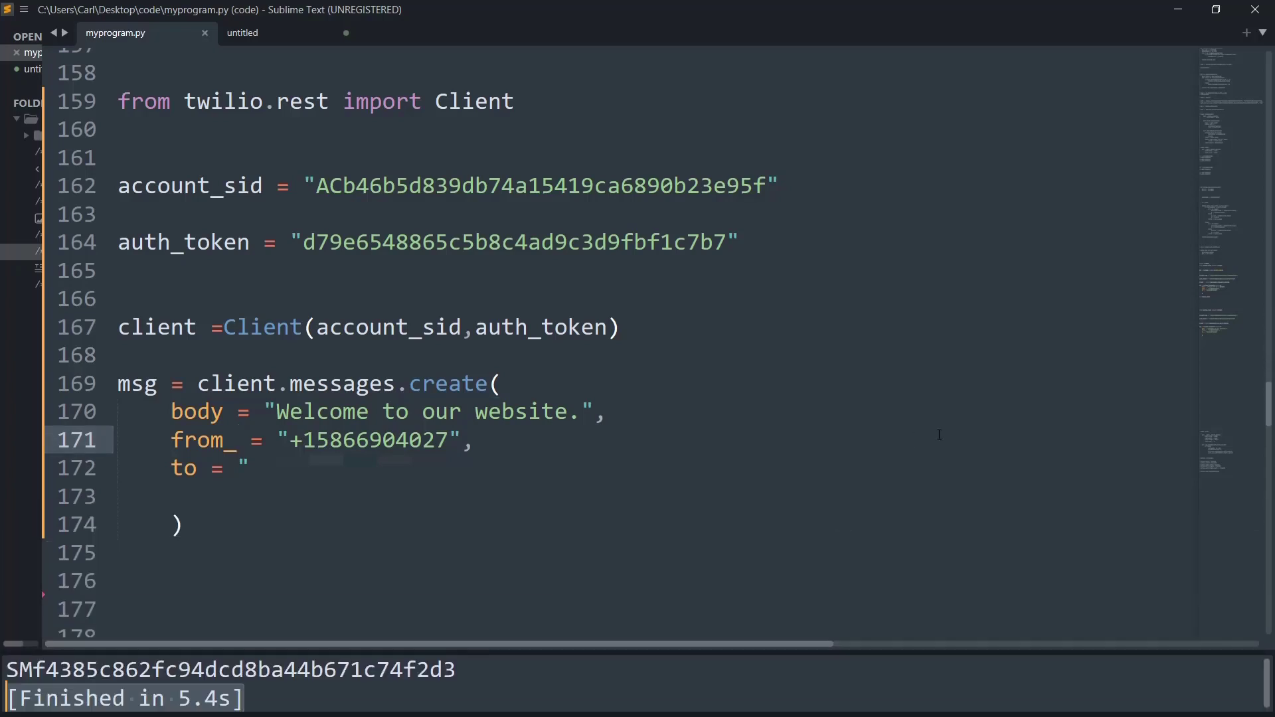
{"action": "mouse_move", "coordinate": [945, 468]}
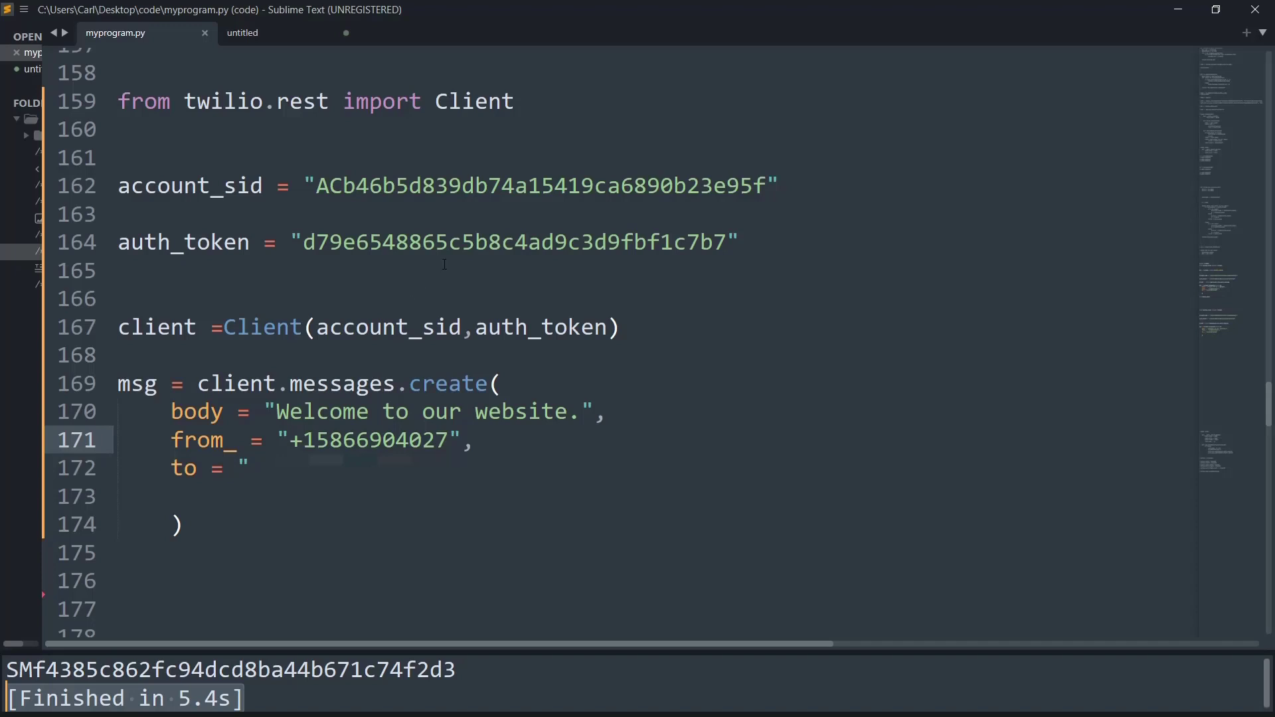
{"action": "mouse_move", "coordinate": [363, 275]}
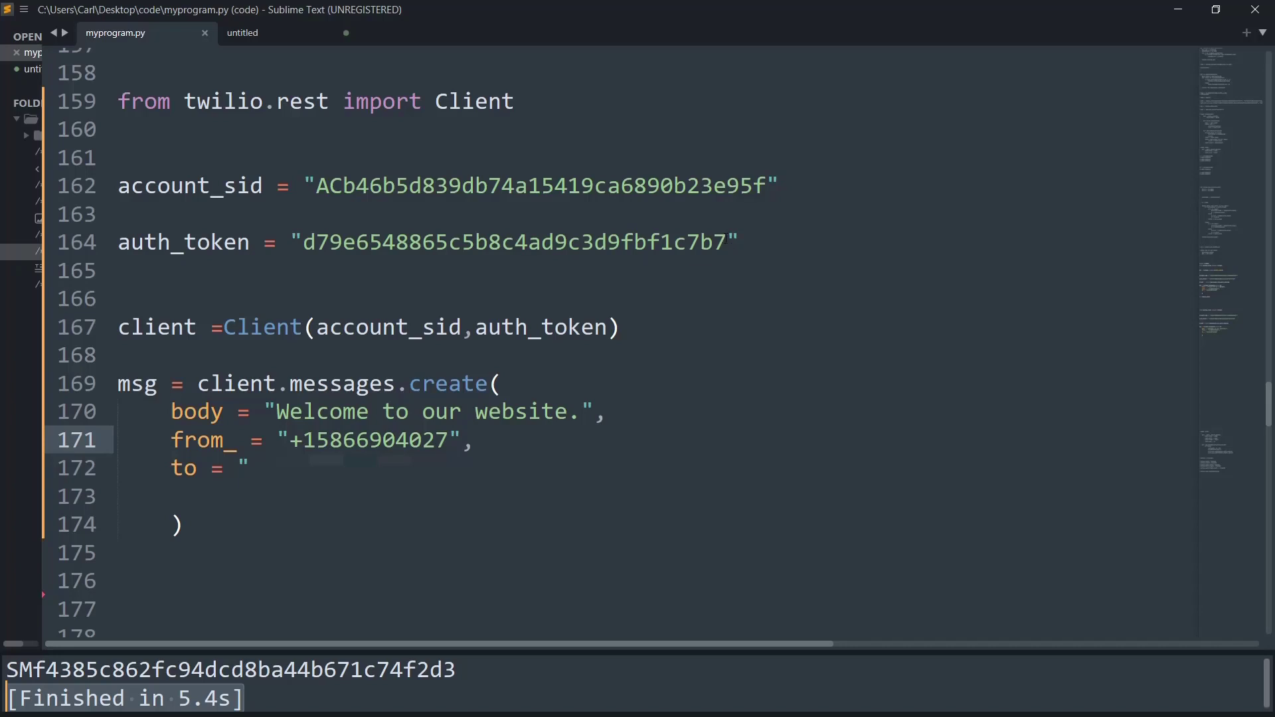
{"action": "mouse_move", "coordinate": [500, 212]}
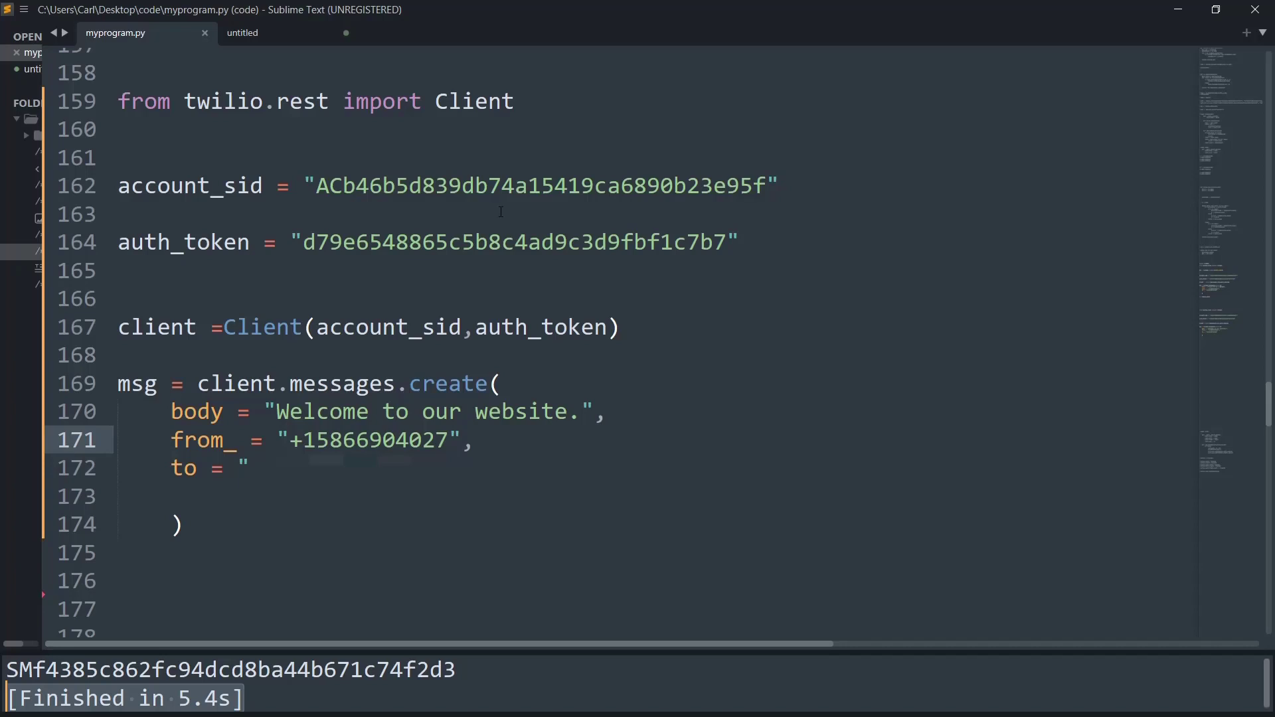
{"action": "mouse_move", "coordinate": [223, 90]}
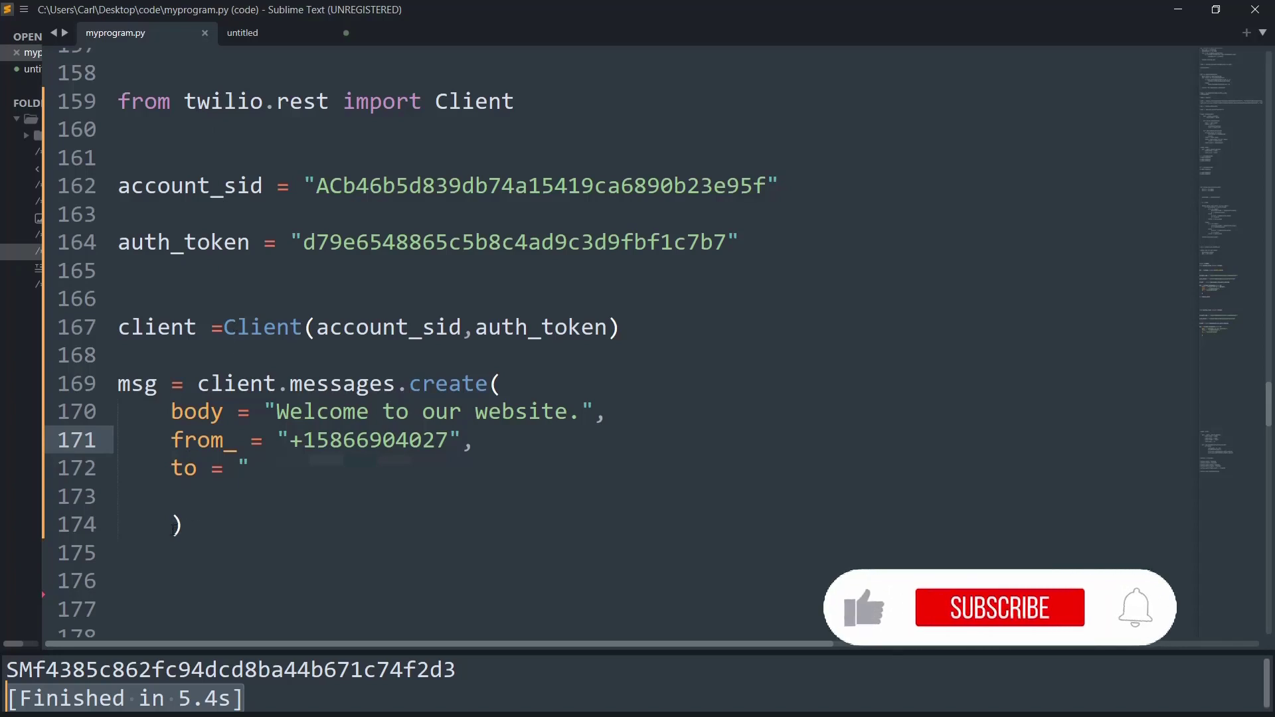
{"action": "left_click", "coordinate": [998, 608]}
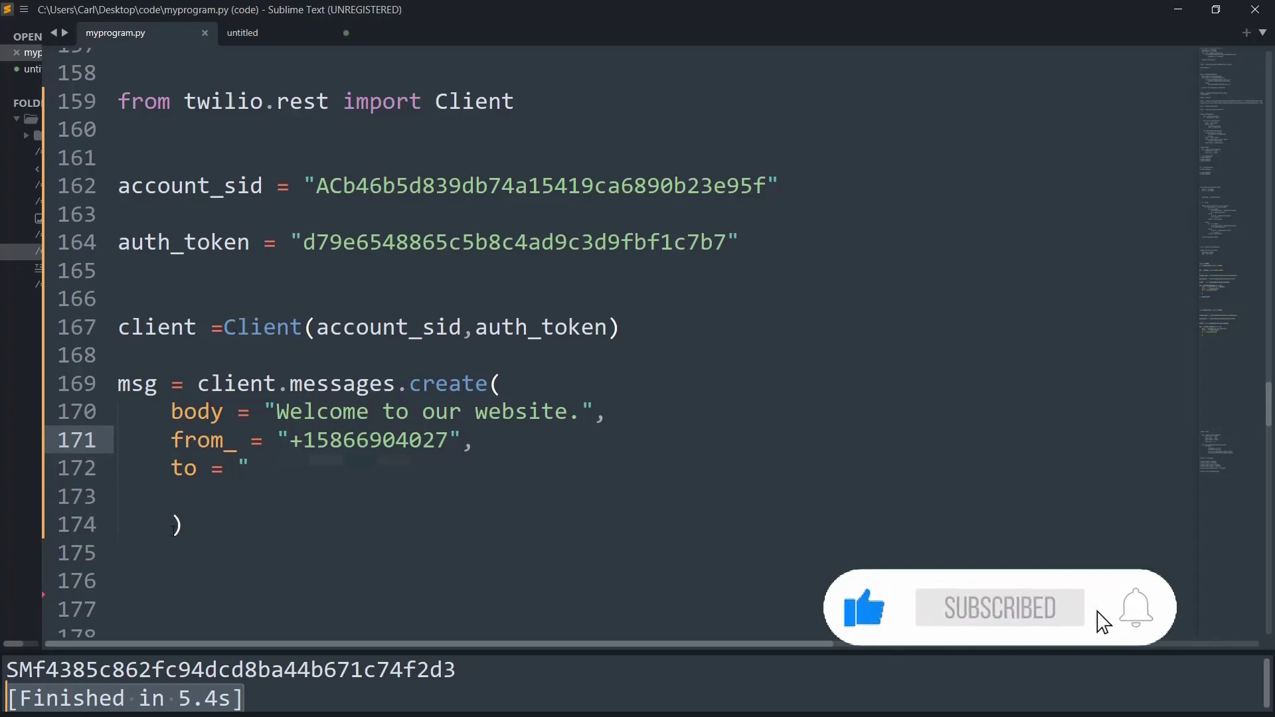